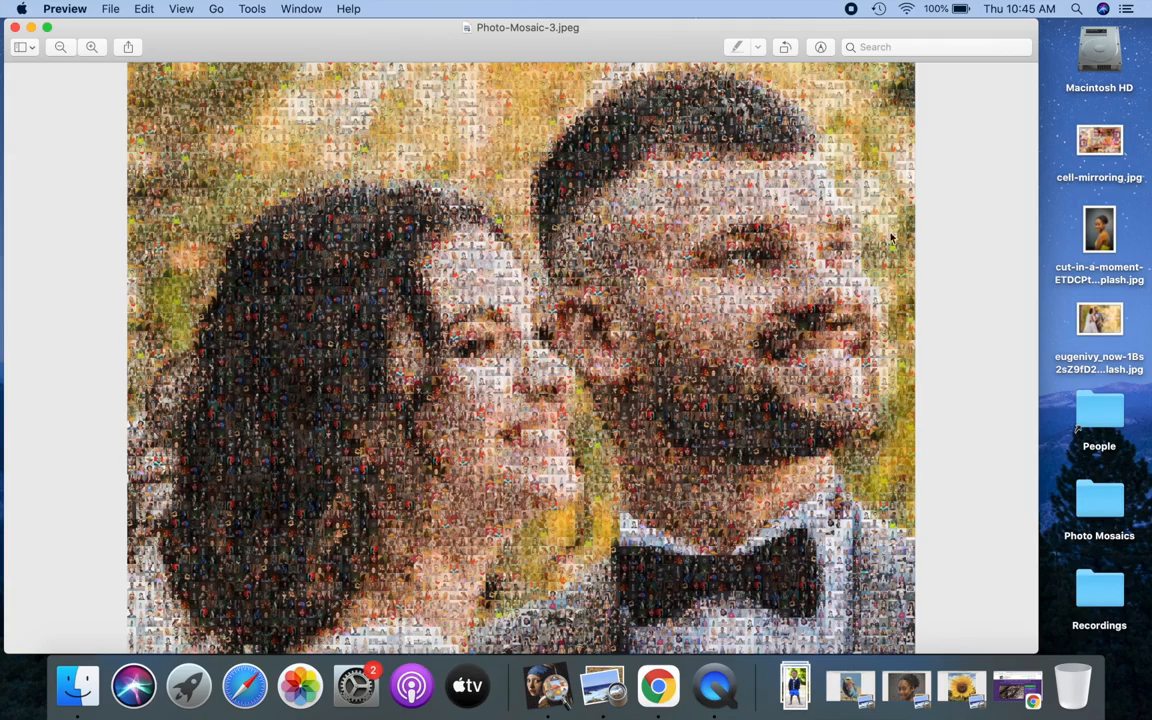
mouse_move(93, 47)
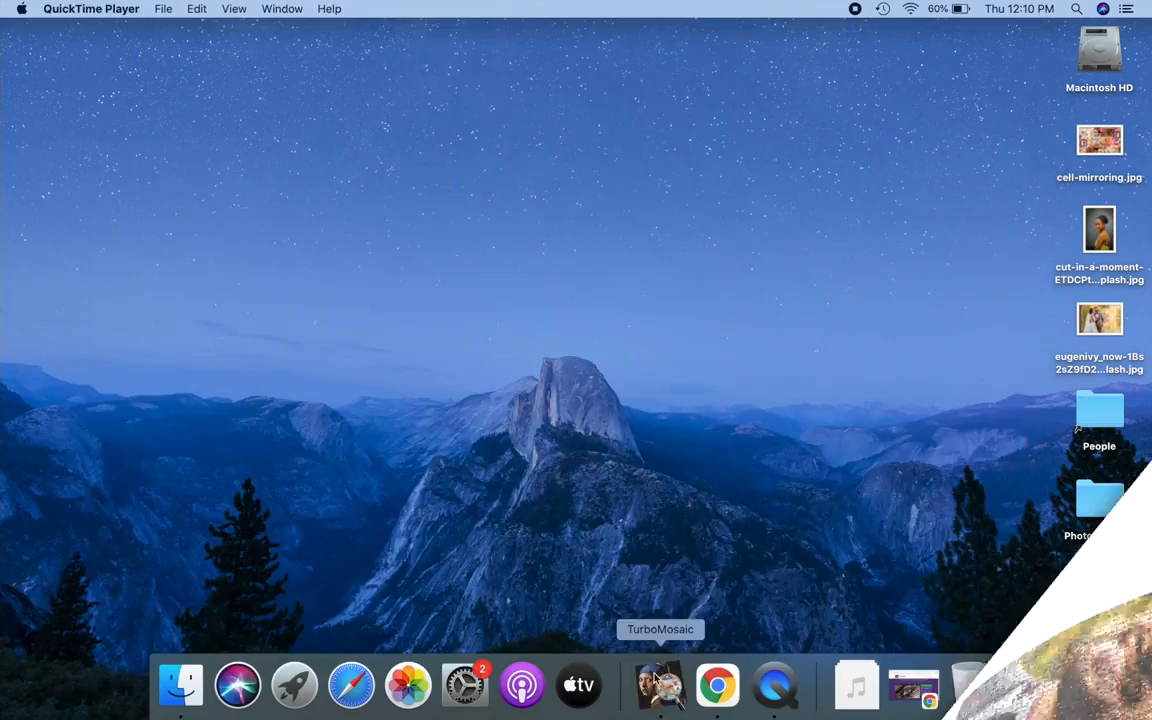
Launch TurboMosaic and set a custom 48 x 36 inch mosaic size
click(659, 685)
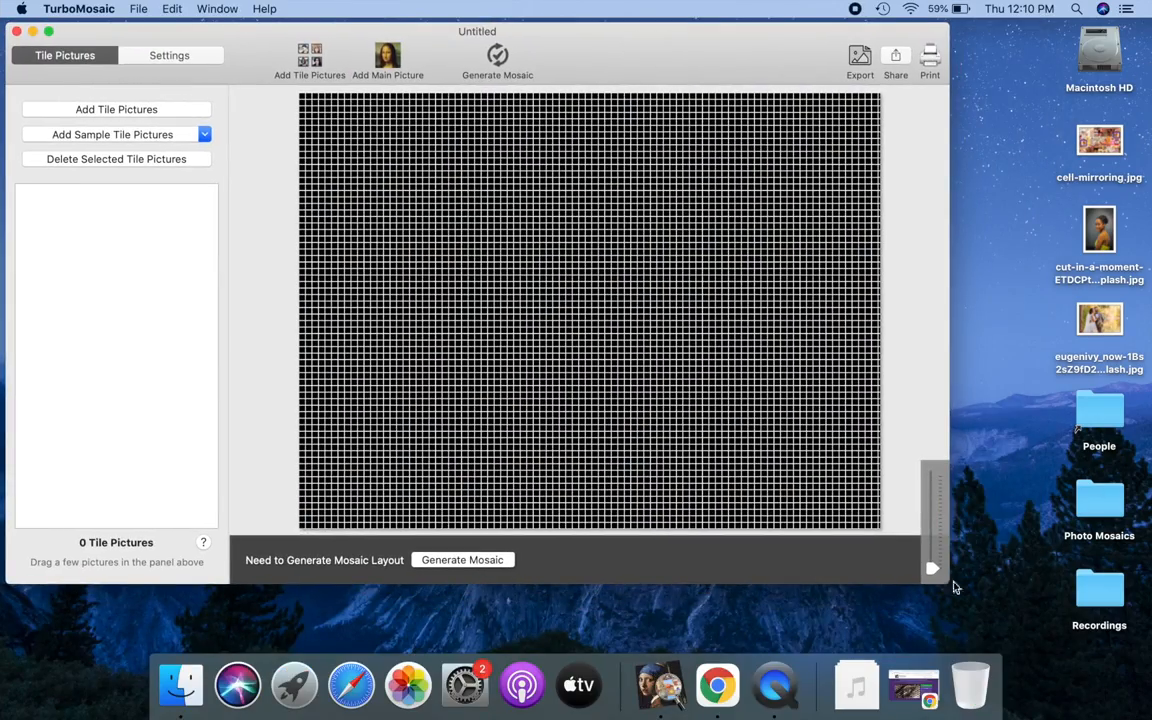
click(169, 55)
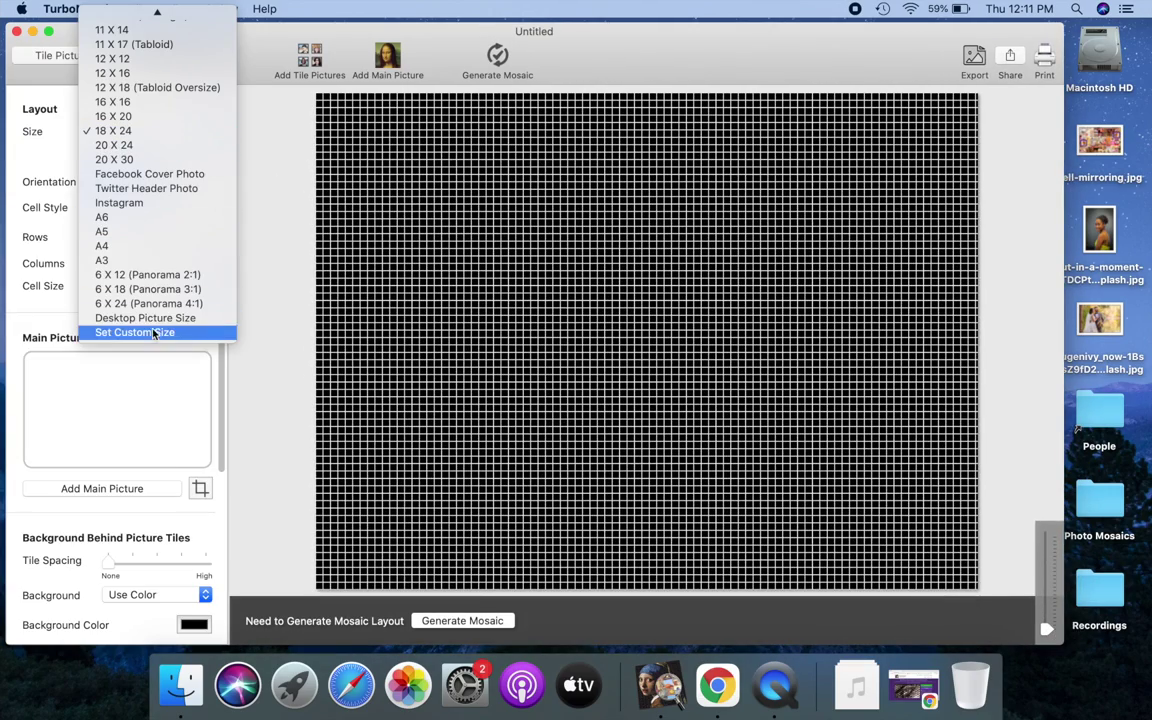
click(134, 332)
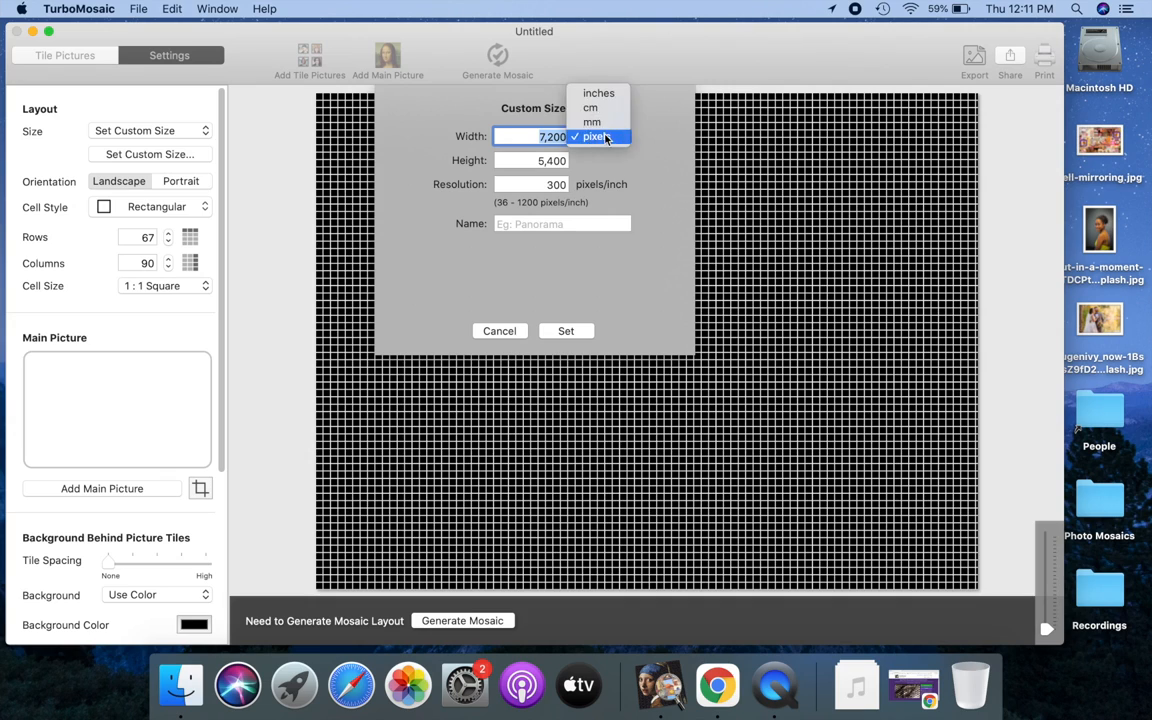
click(598, 93)
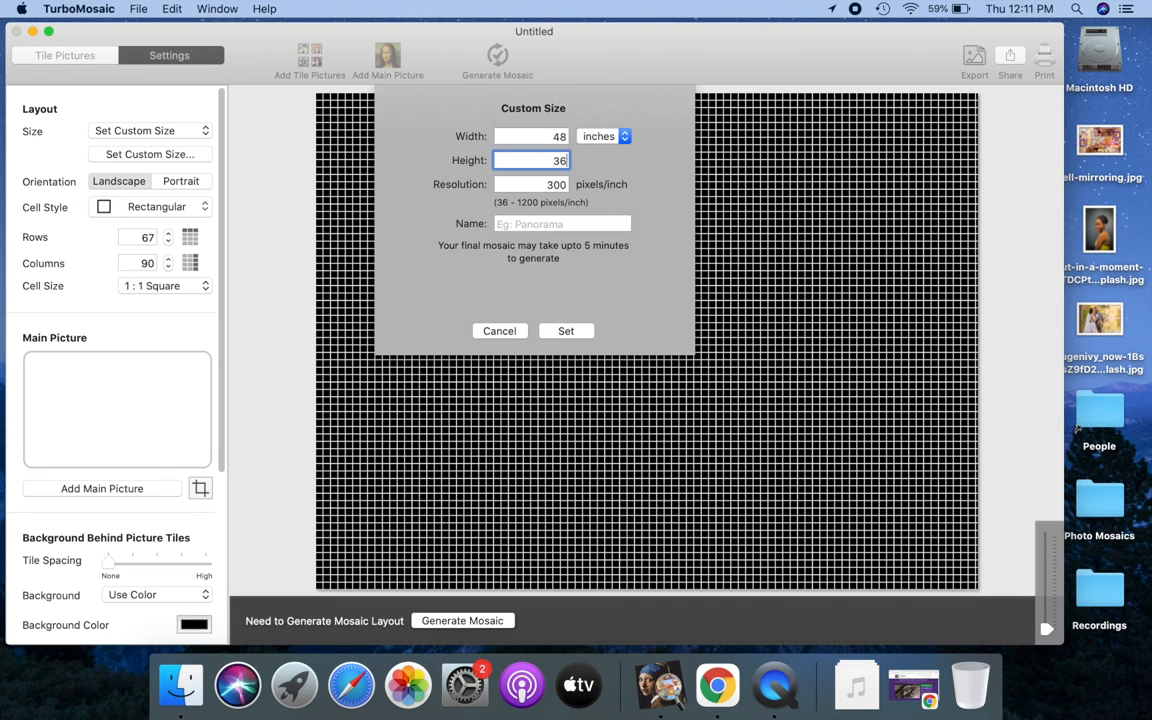
click(566, 330)
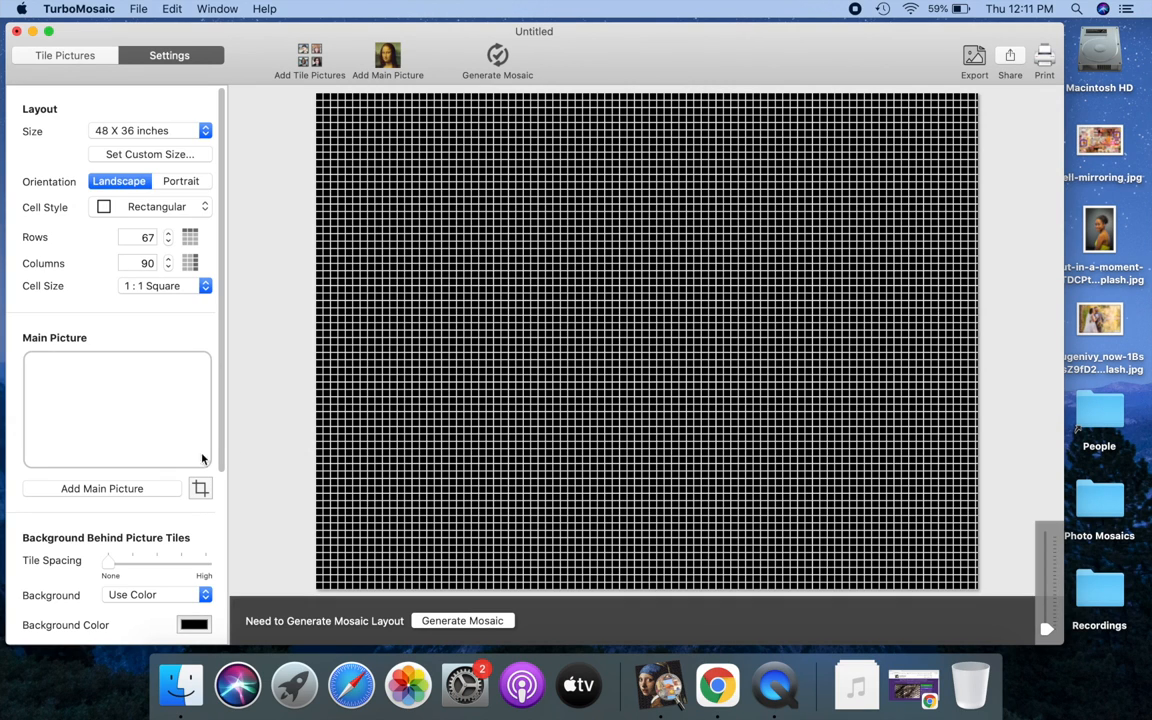
mouse_move(170, 470)
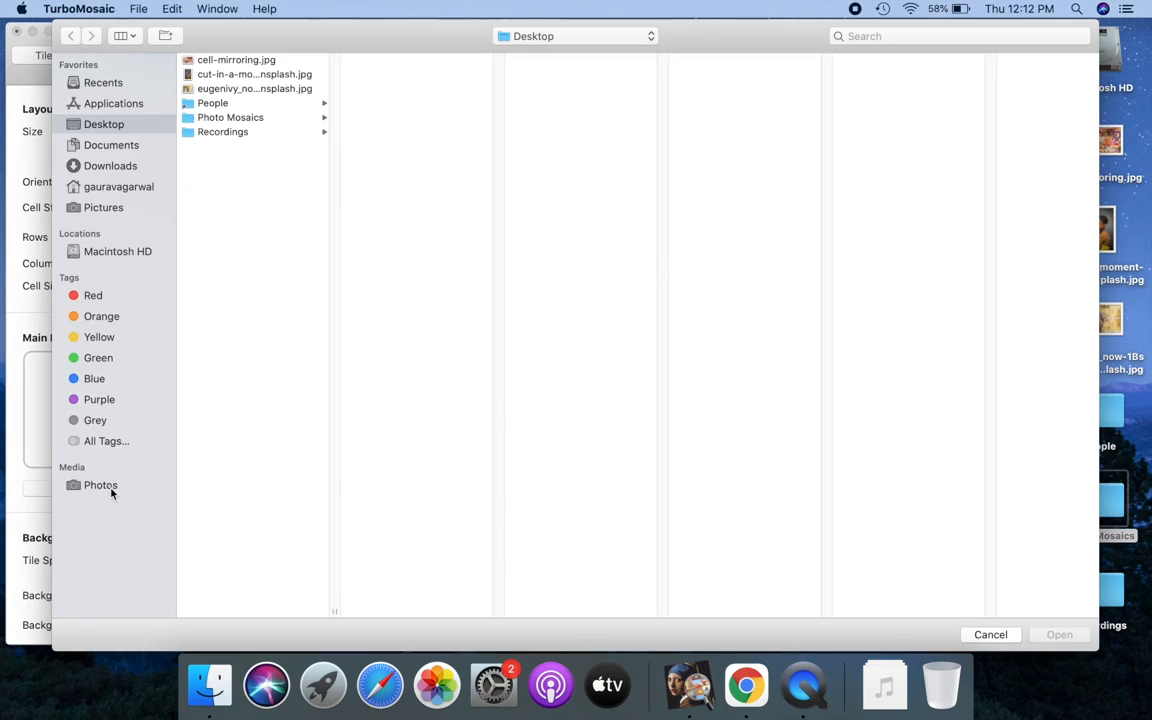
Load the eugenivy wedding photo as the main picture, cropped around the couple's faces
click(254, 88)
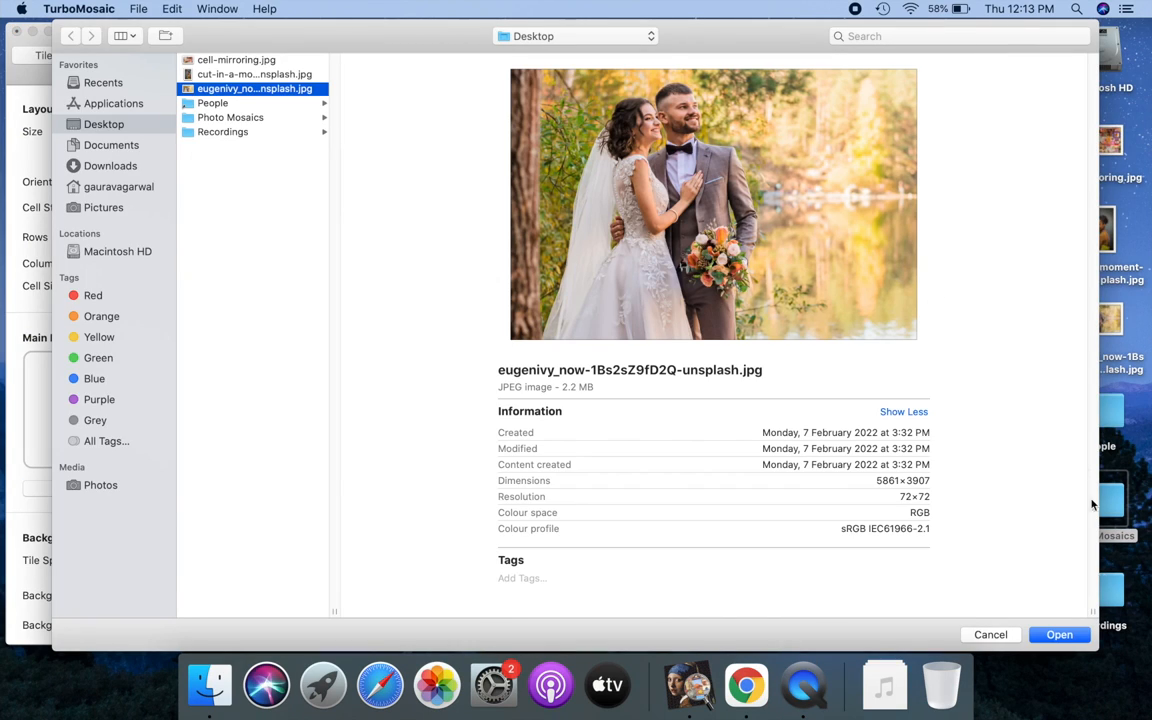
click(1059, 634)
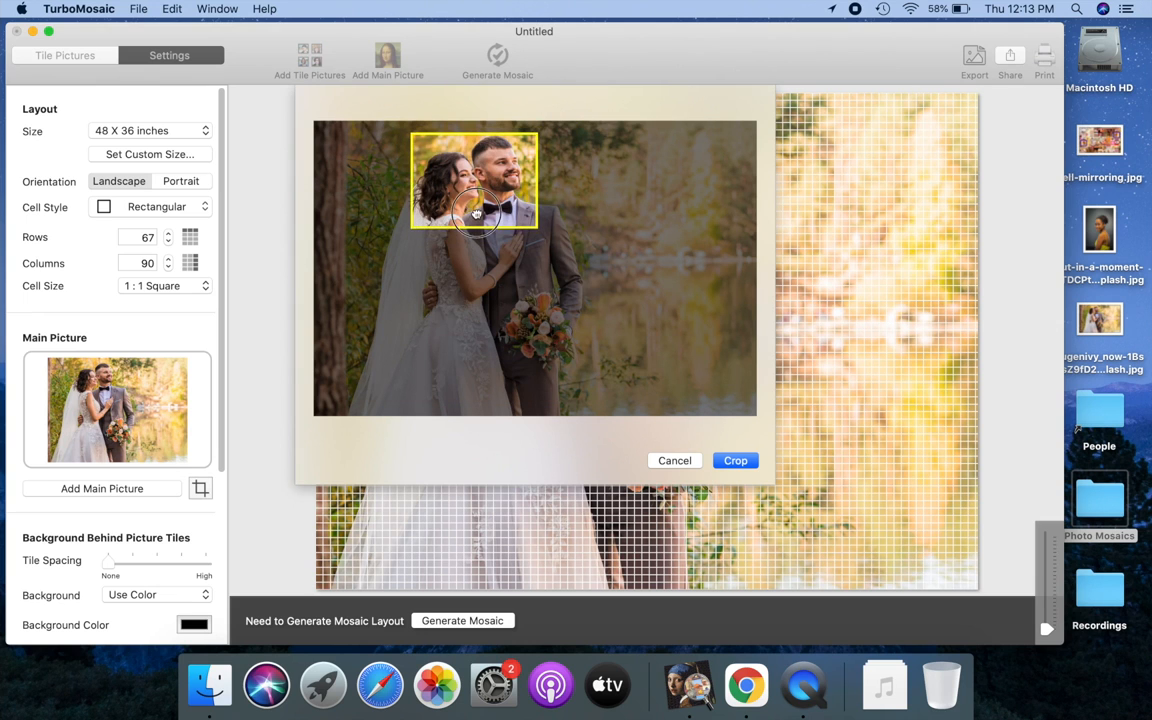
click(735, 460)
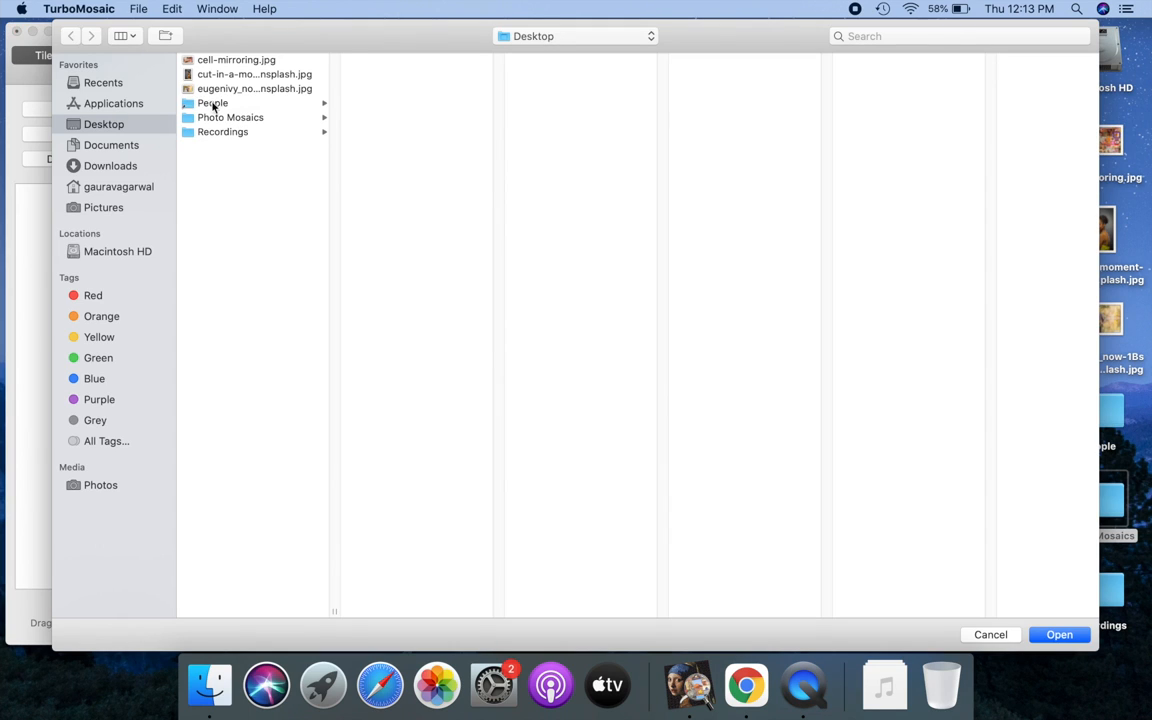
Add all 286 photos from the People folder as tiles
click(212, 103)
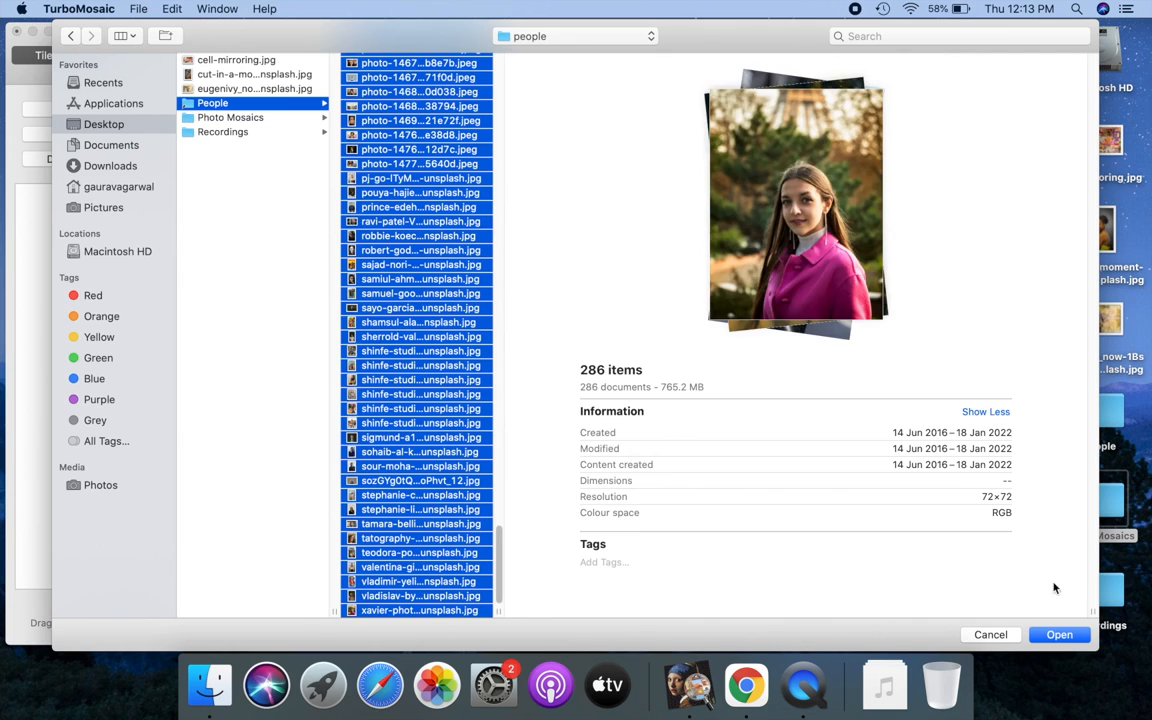
click(1059, 634)
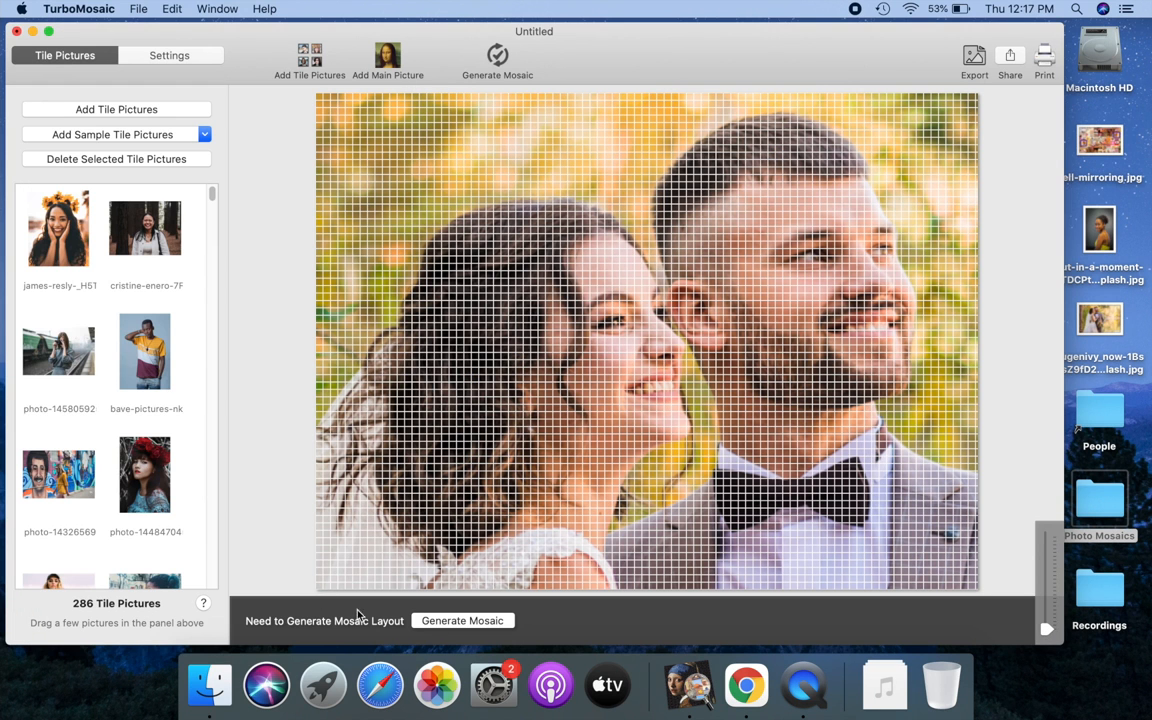
Generate the couple mosaic and export it as output-mosaic.jpeg on the Desktop
click(462, 620)
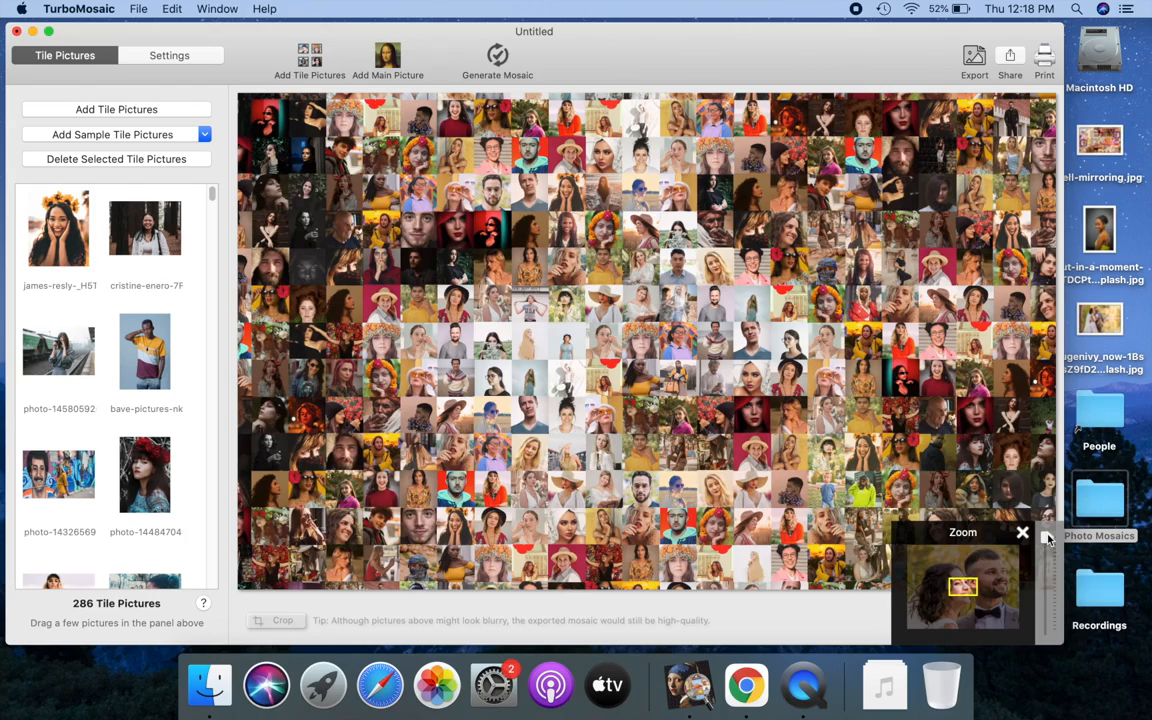
mouse_move(990, 572)
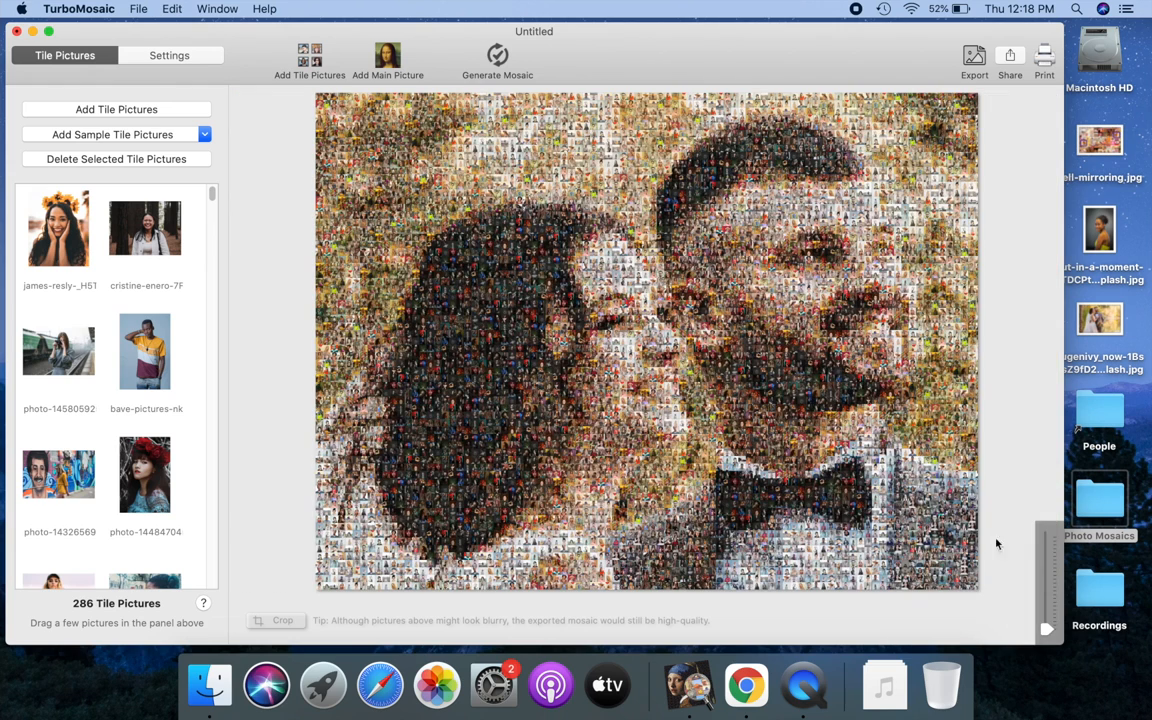
click(973, 55)
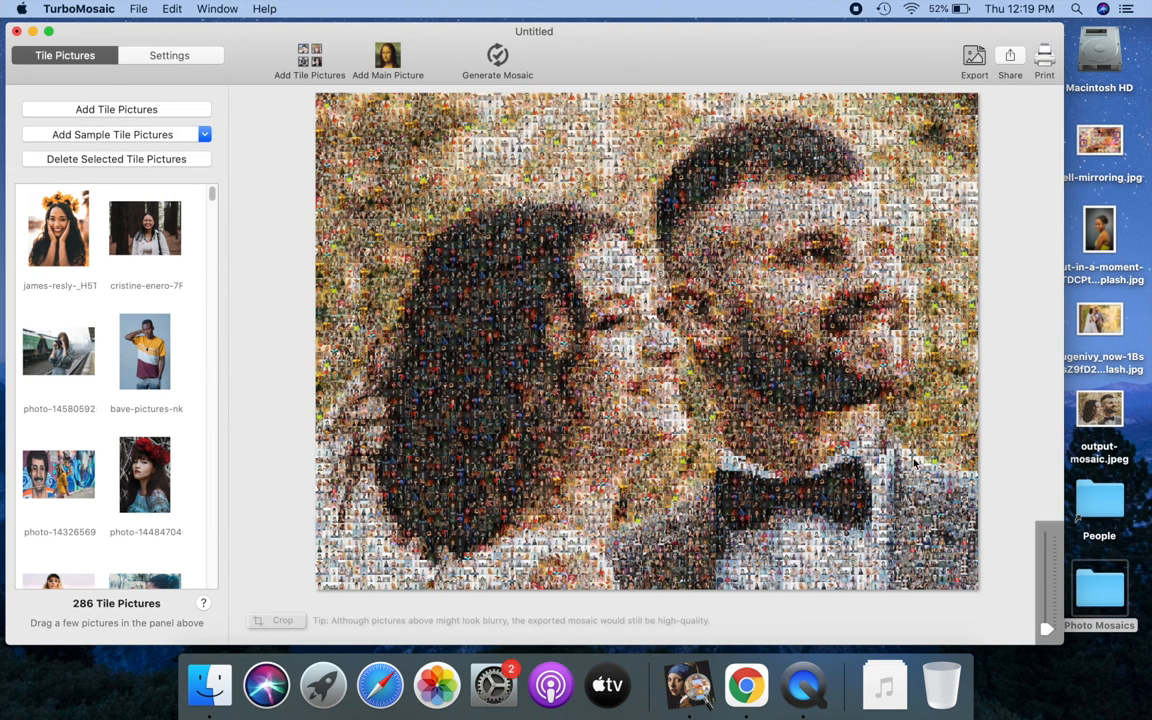
Open output-mosaic.jpeg in Preview and zoom in repeatedly to inspect the people tiles
click(1099, 410)
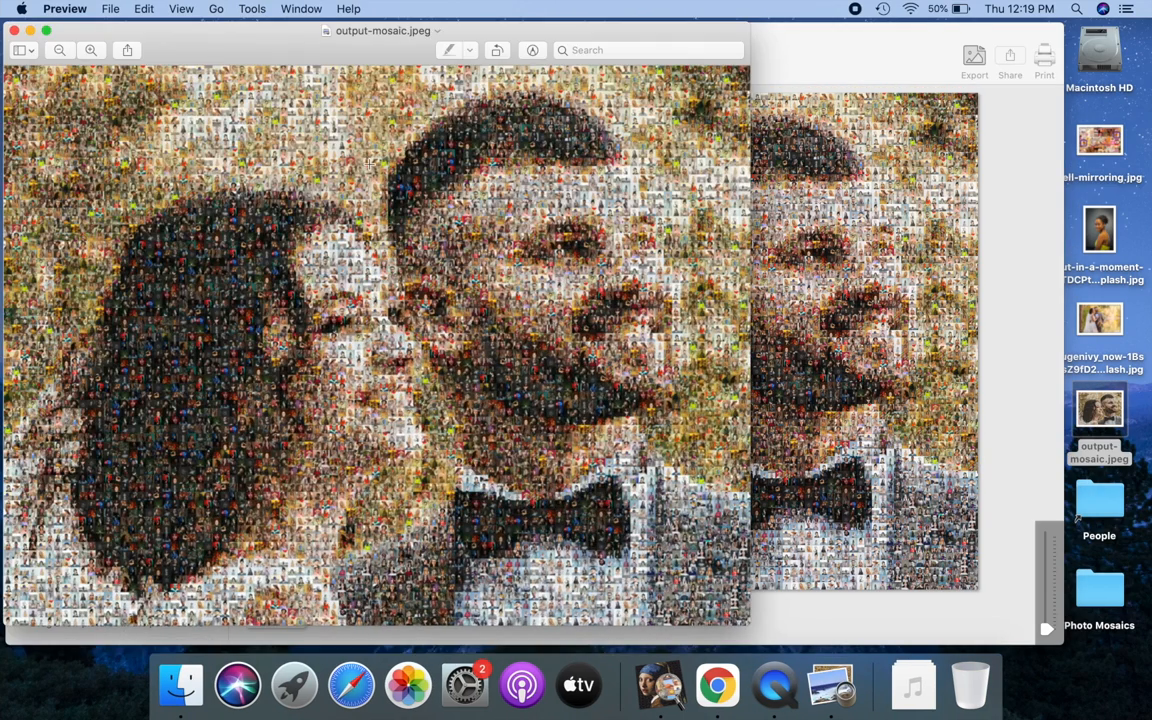
click(91, 50)
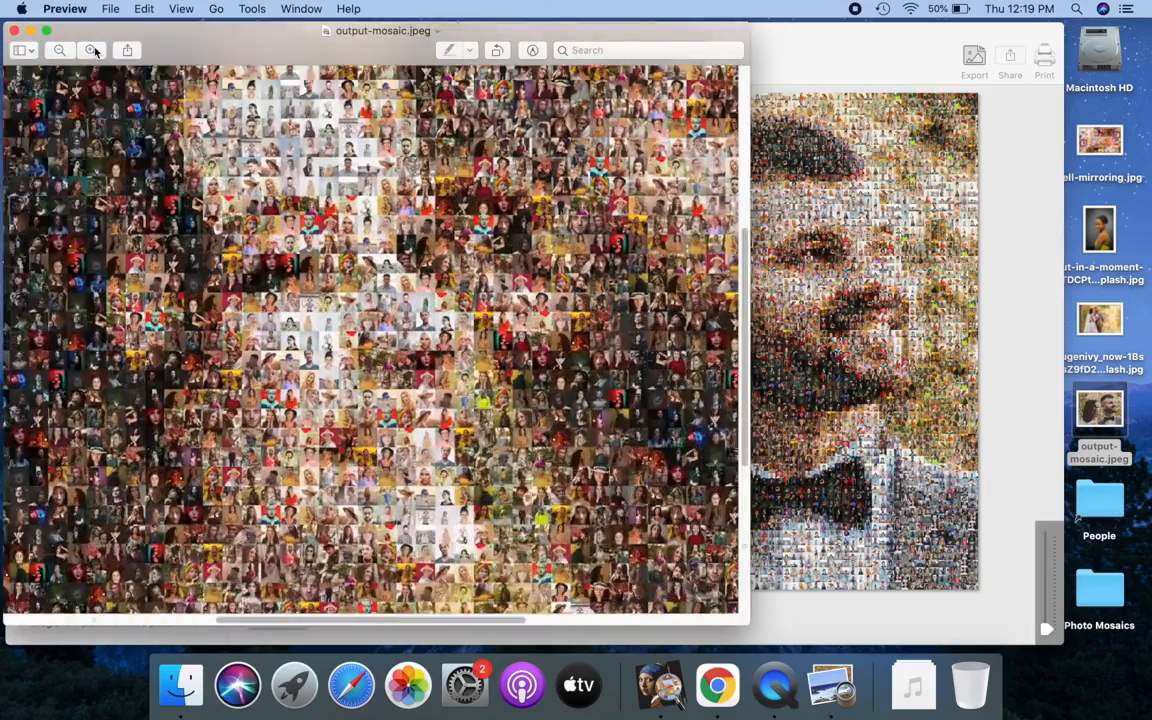
click(91, 50)
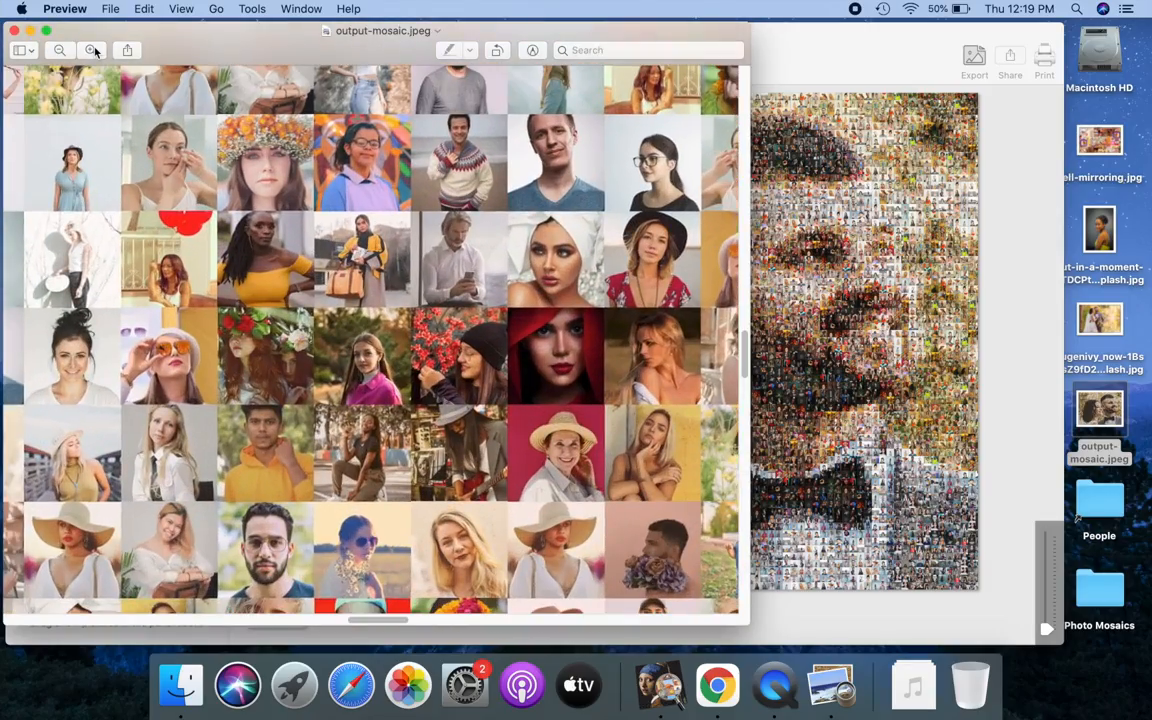
click(59, 50)
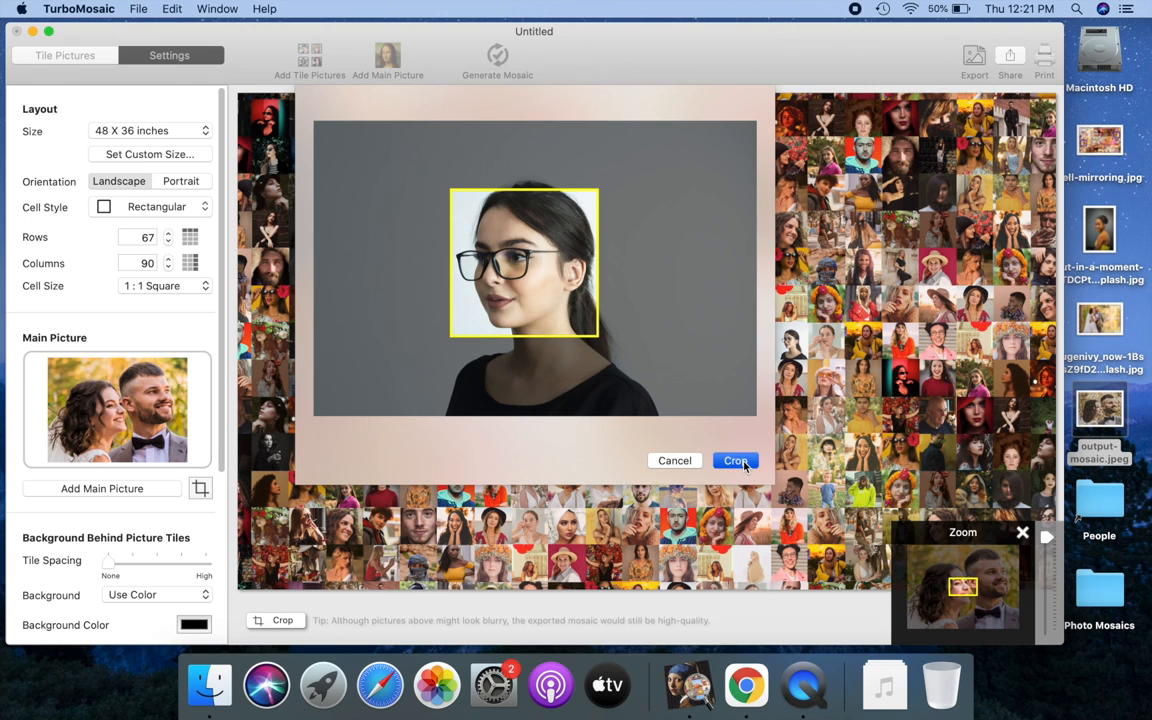
Crop the bespectacled woman's tile to her face and drag the flower-crowned woman's photo into a cell
click(735, 460)
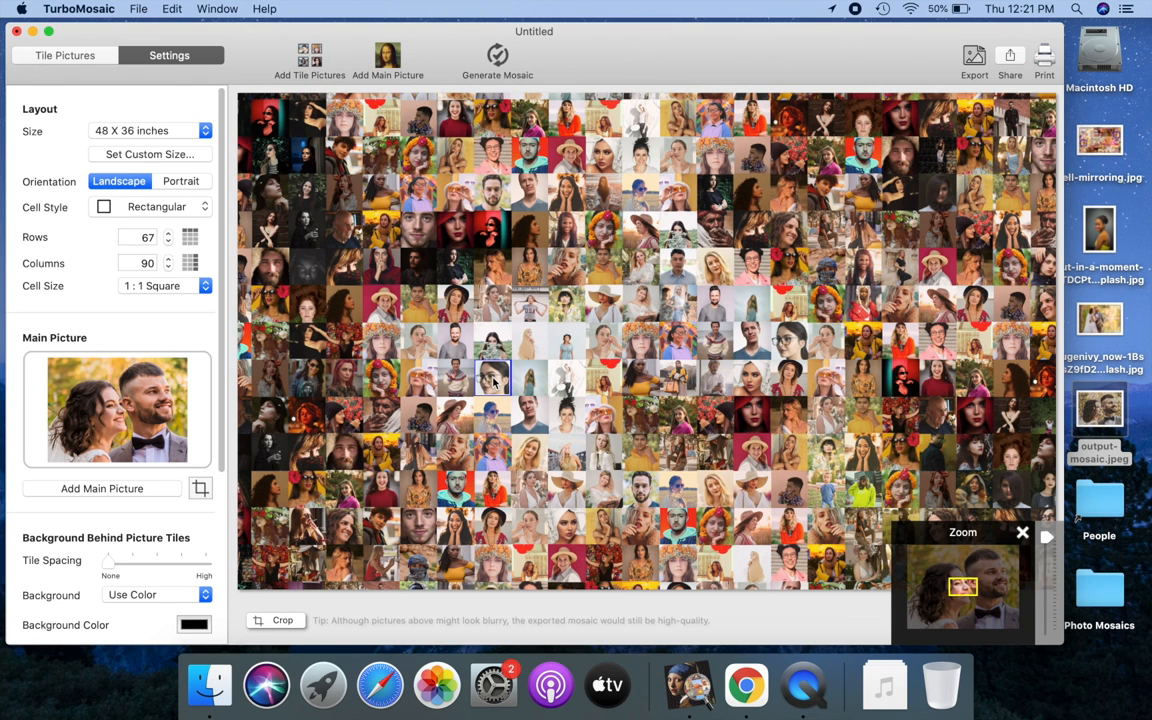
click(65, 55)
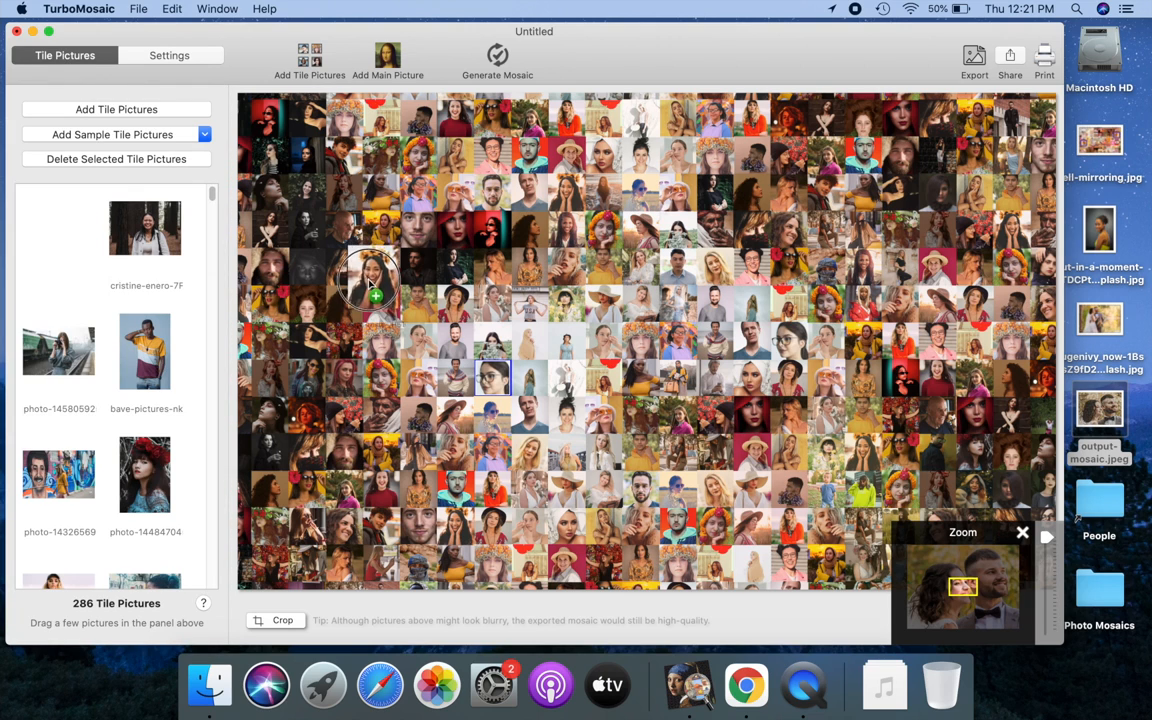
click(375, 280)
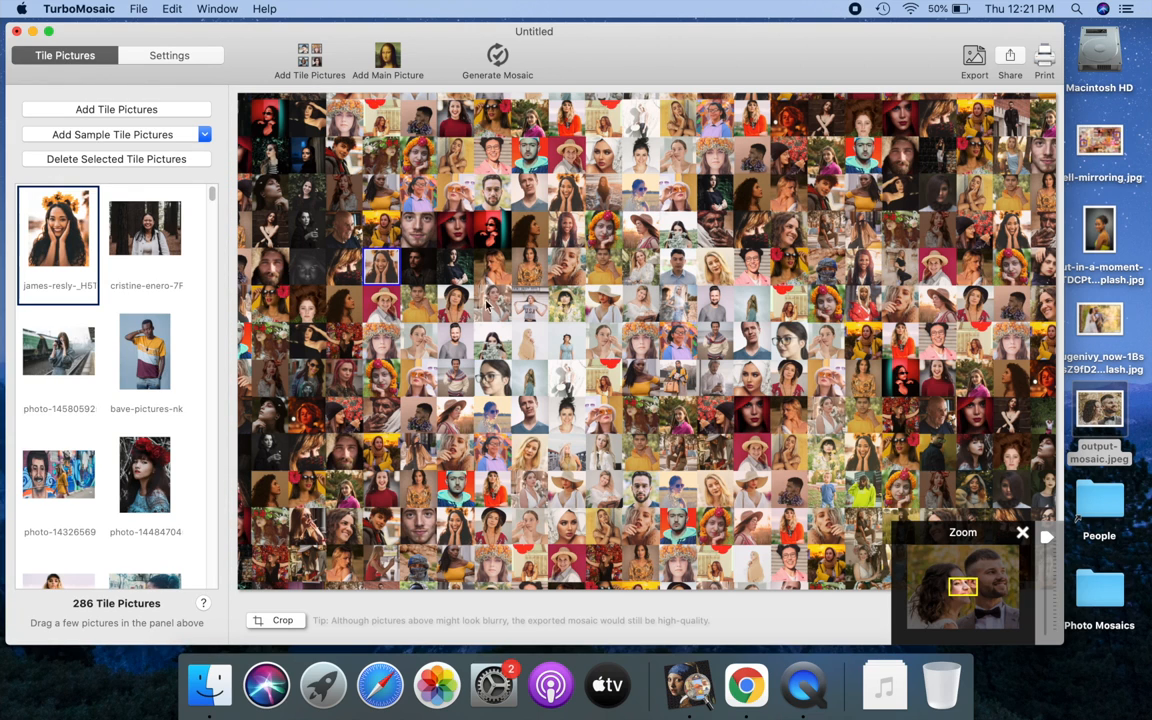
click(308, 370)
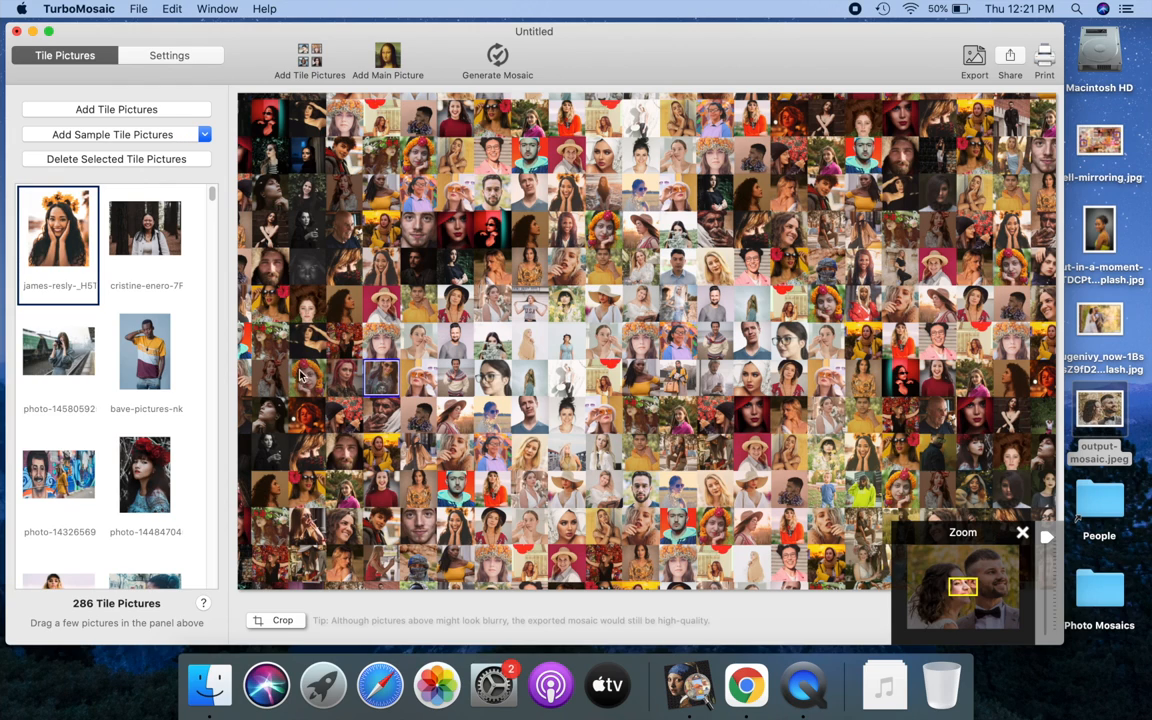
click(169, 55)
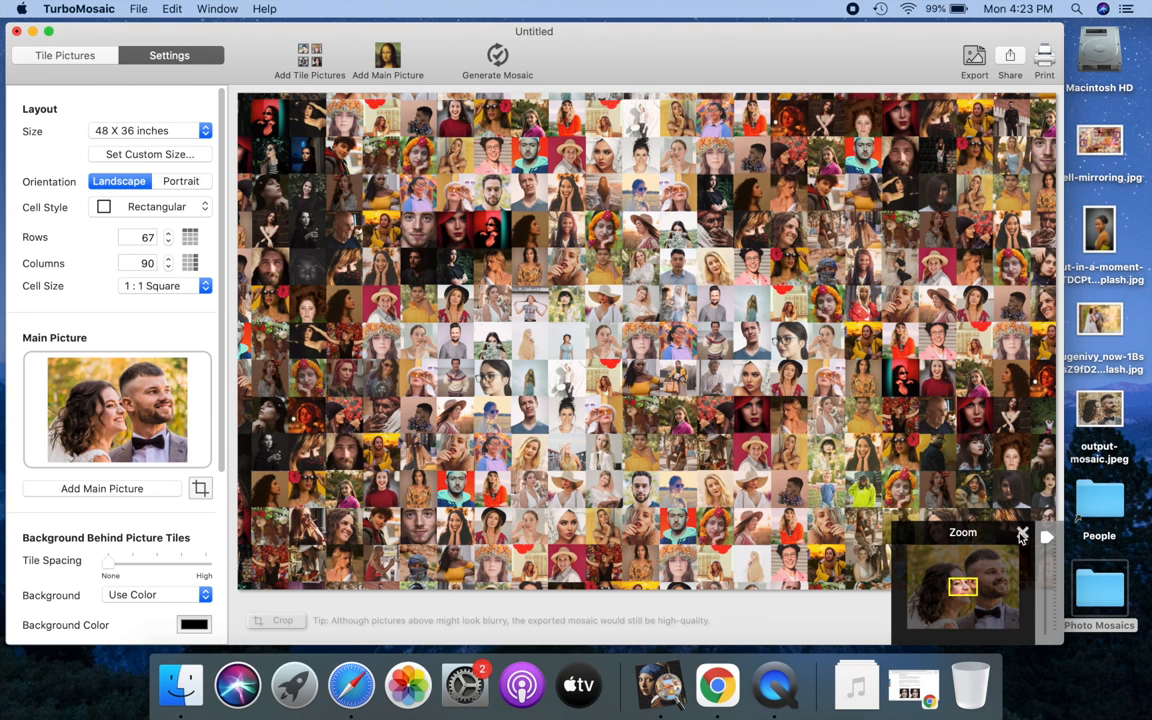
Open Photo-Mosaic-3-2.jpeg in Preview and zoom in on the couple mosaic
click(160, 285)
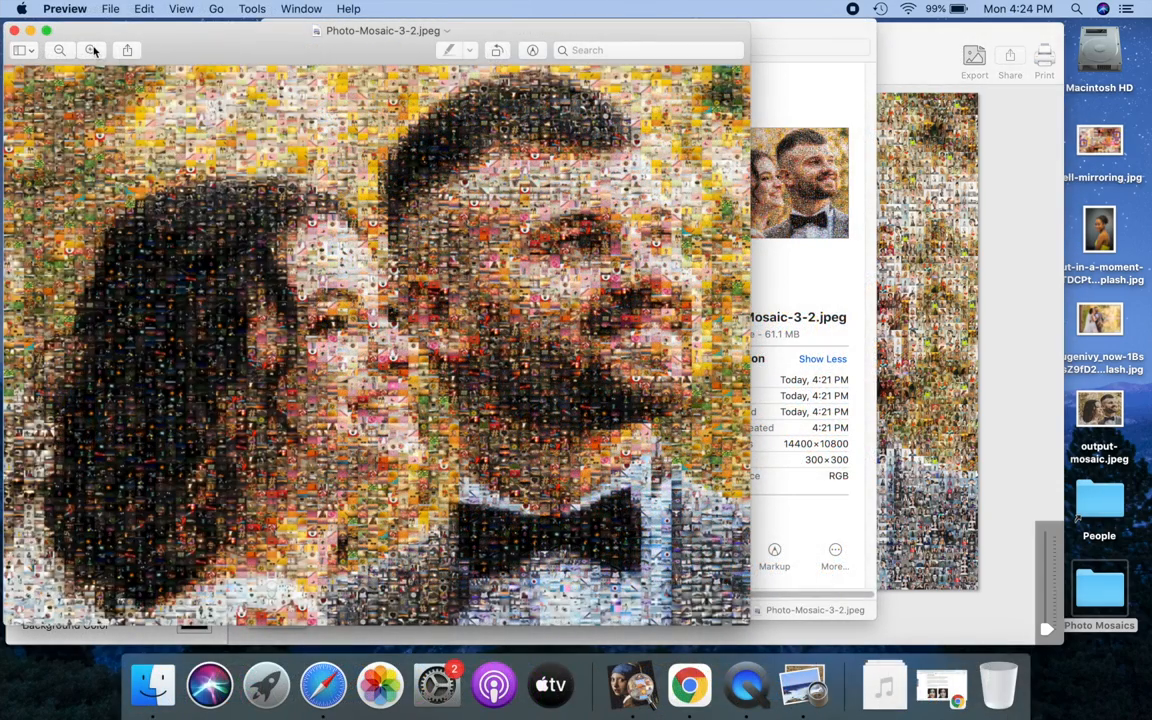
click(92, 50)
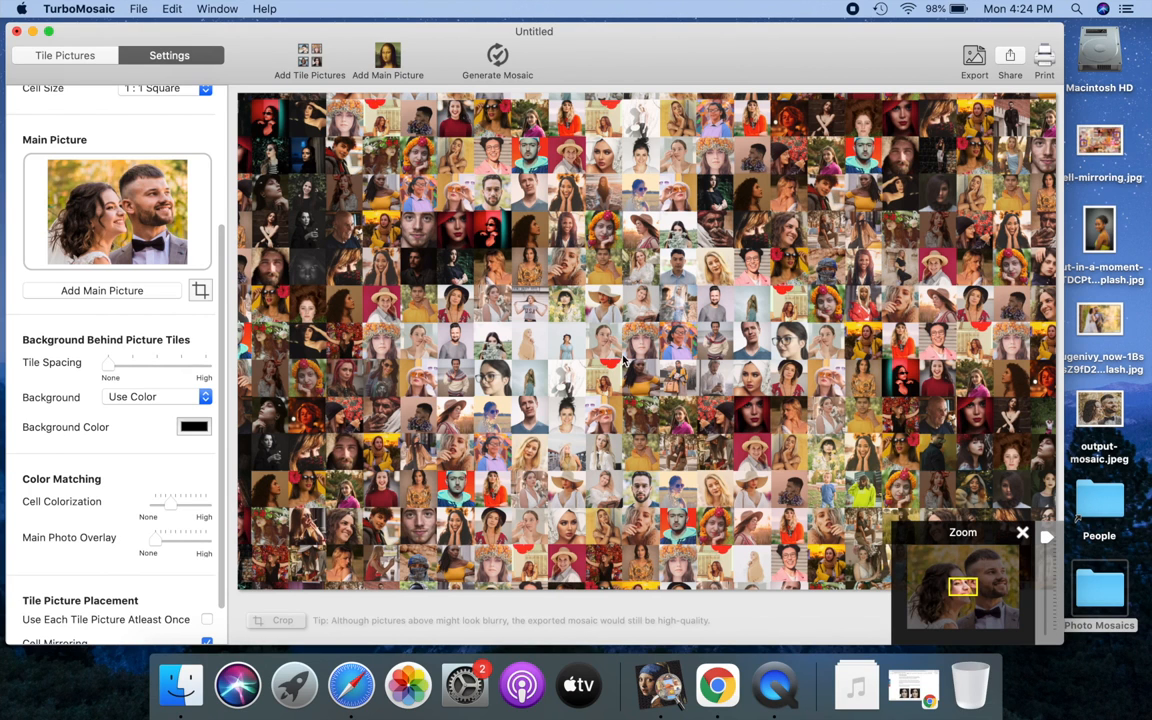
mouse_move(168, 397)
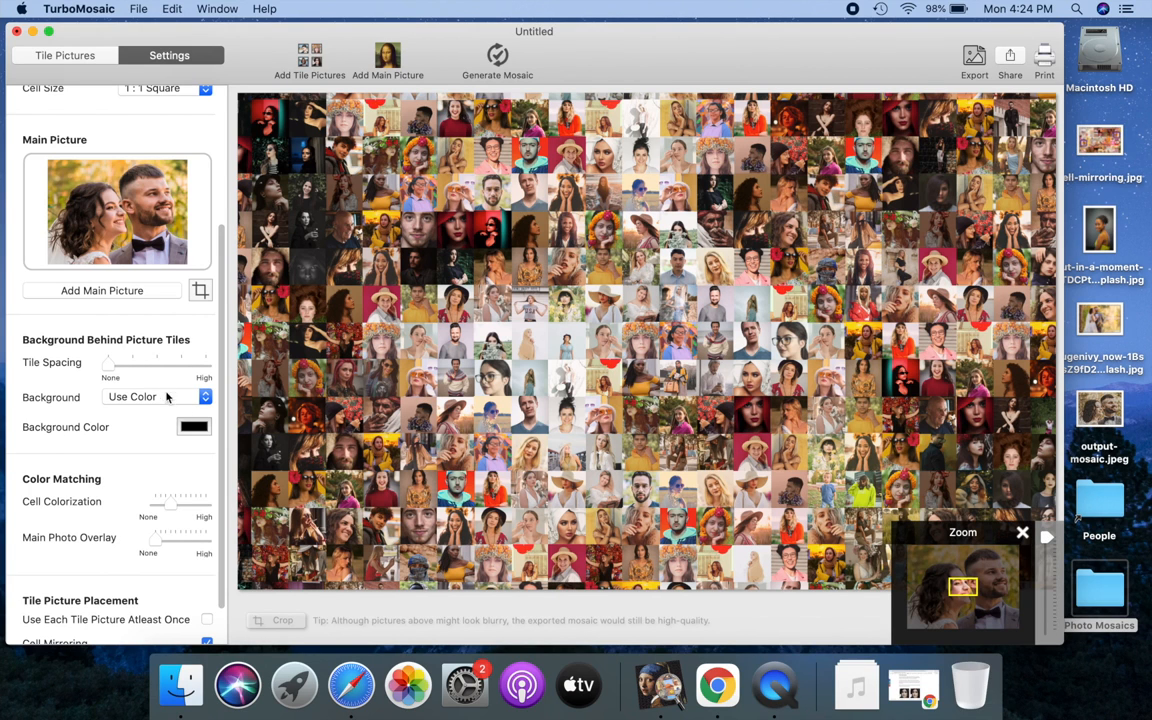
Set maximum tile spacing with a white background and zoom out to the whole mosaic
drag(115, 362, 158, 362)
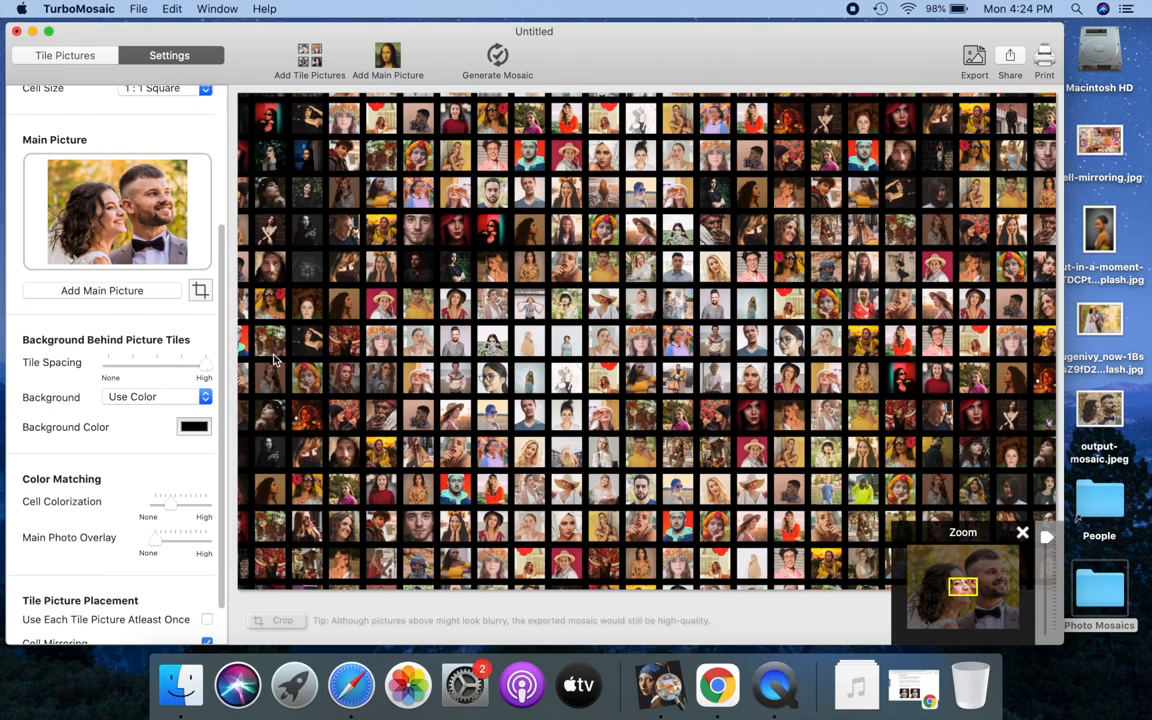
mouse_move(456, 335)
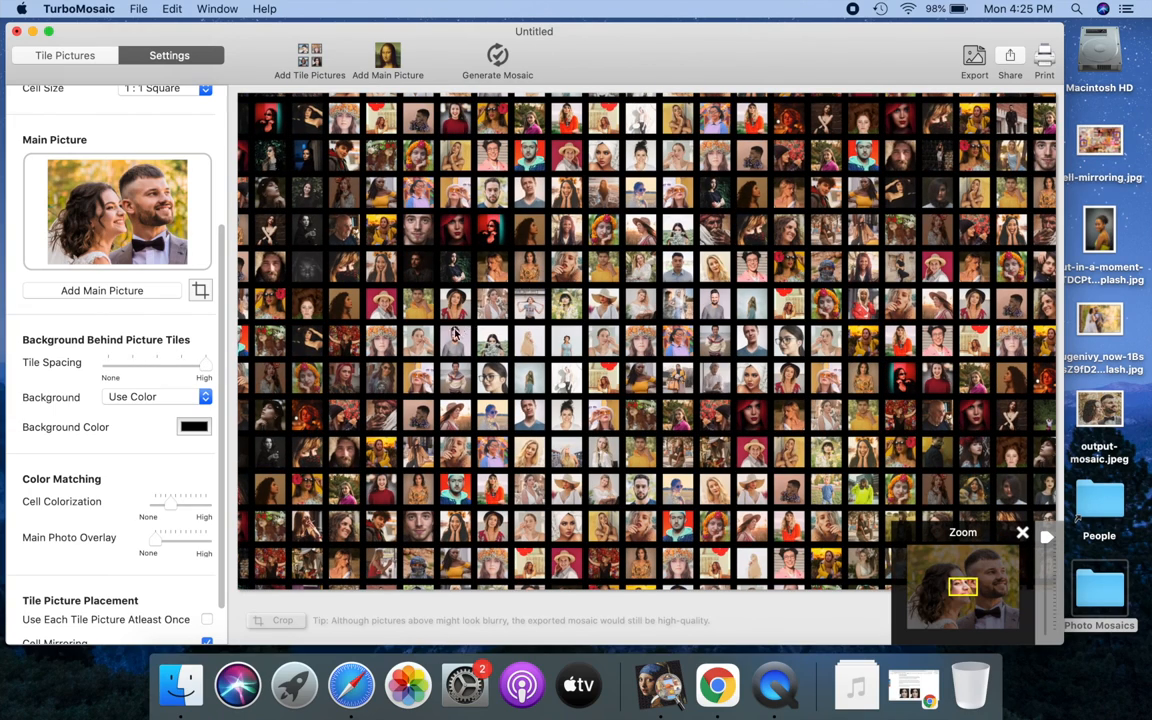
click(194, 426)
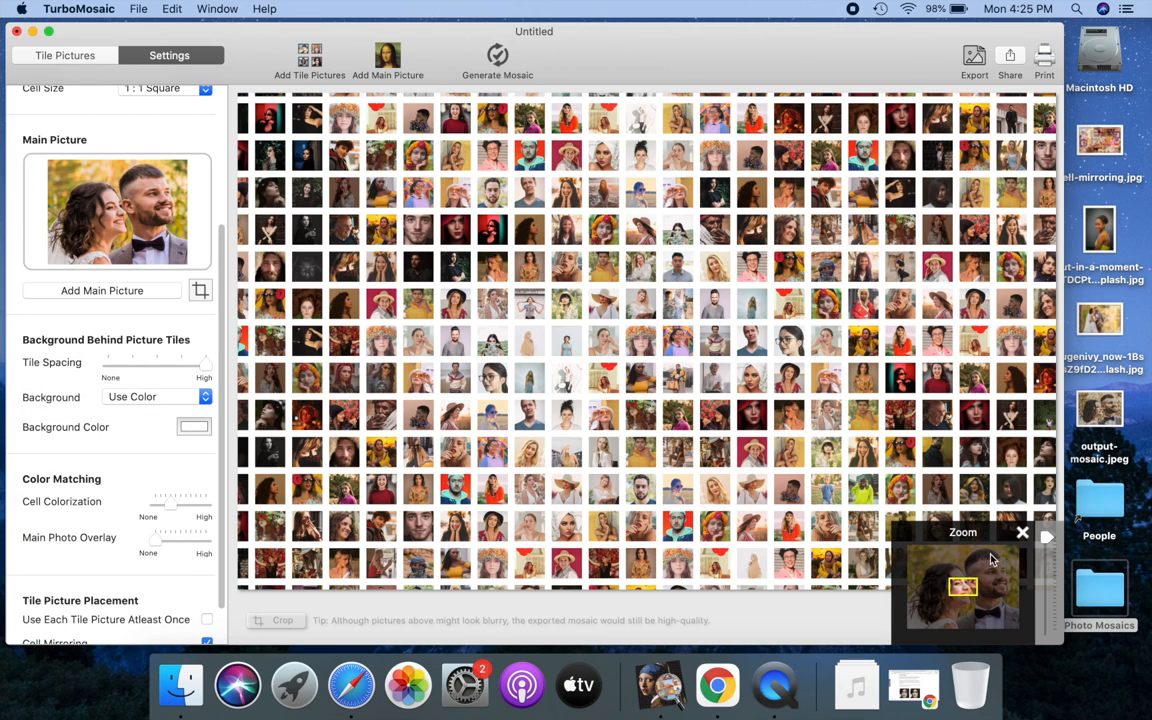
click(497, 55)
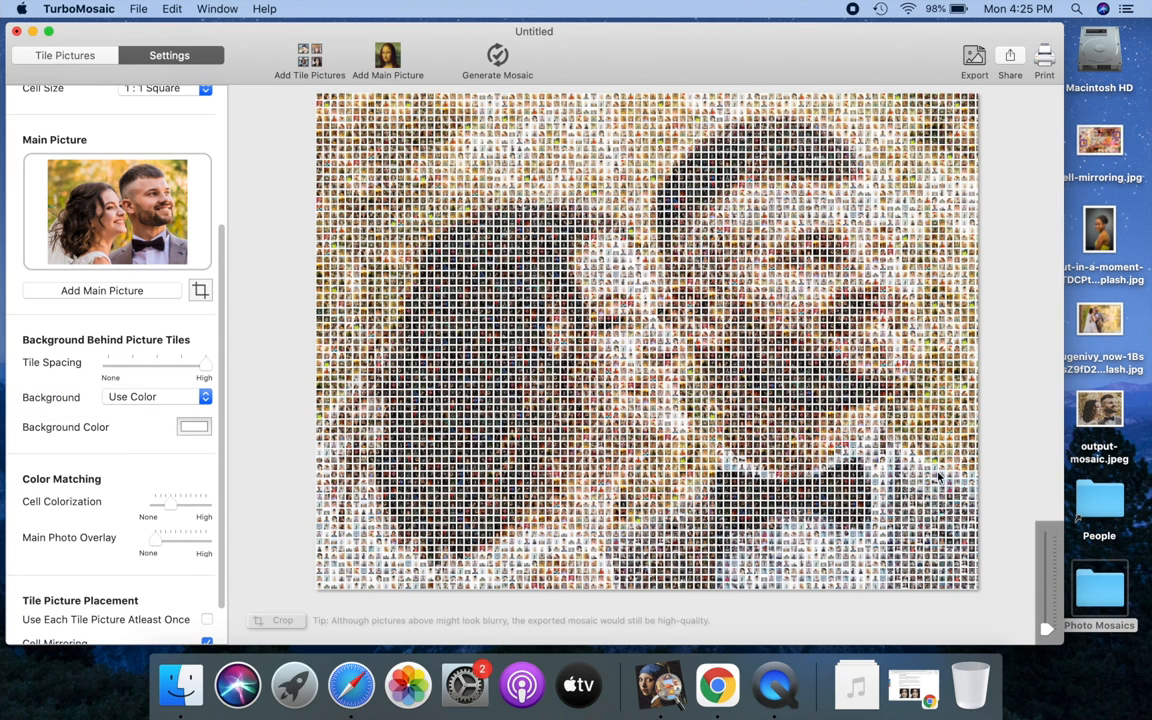
click(150, 397)
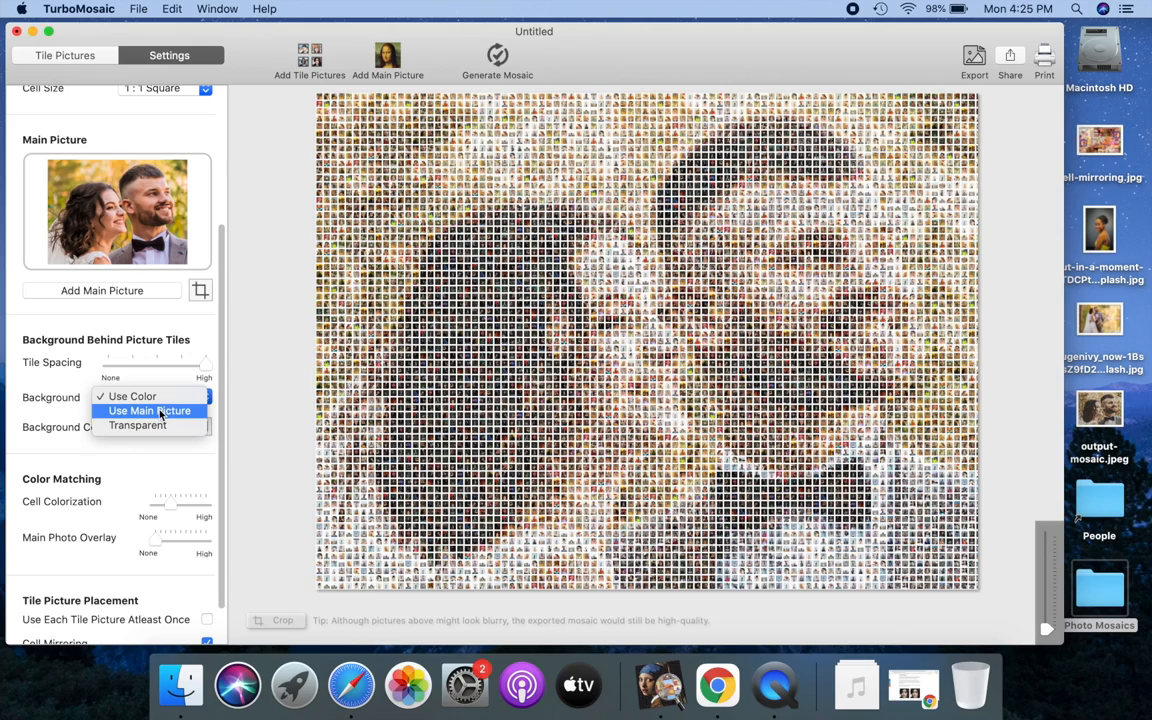
Try the main picture as background, then settle on black with no spacing and lower overlay
click(149, 411)
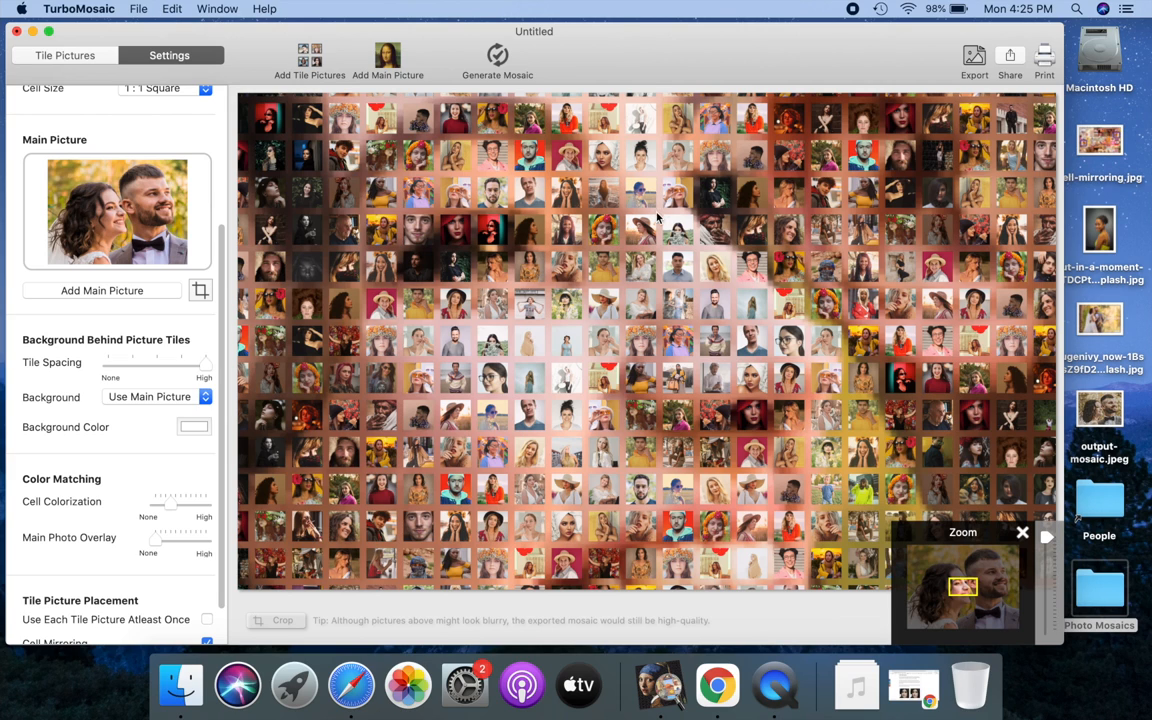
click(497, 60)
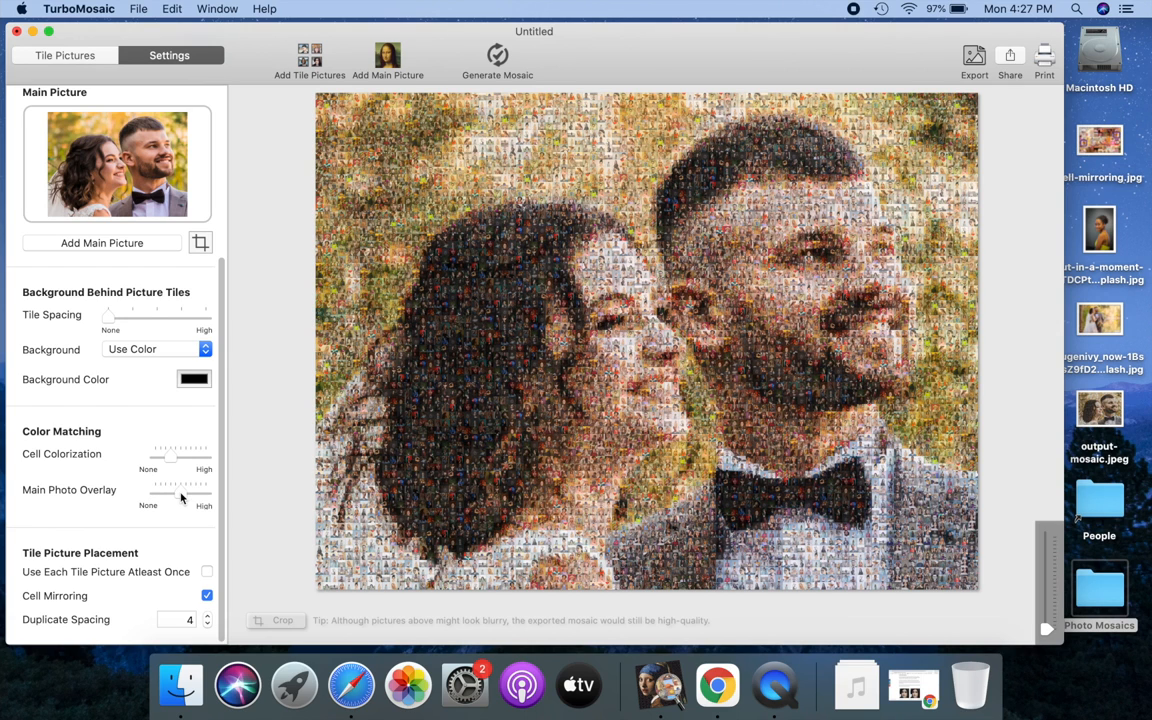
drag(182, 490, 205, 490)
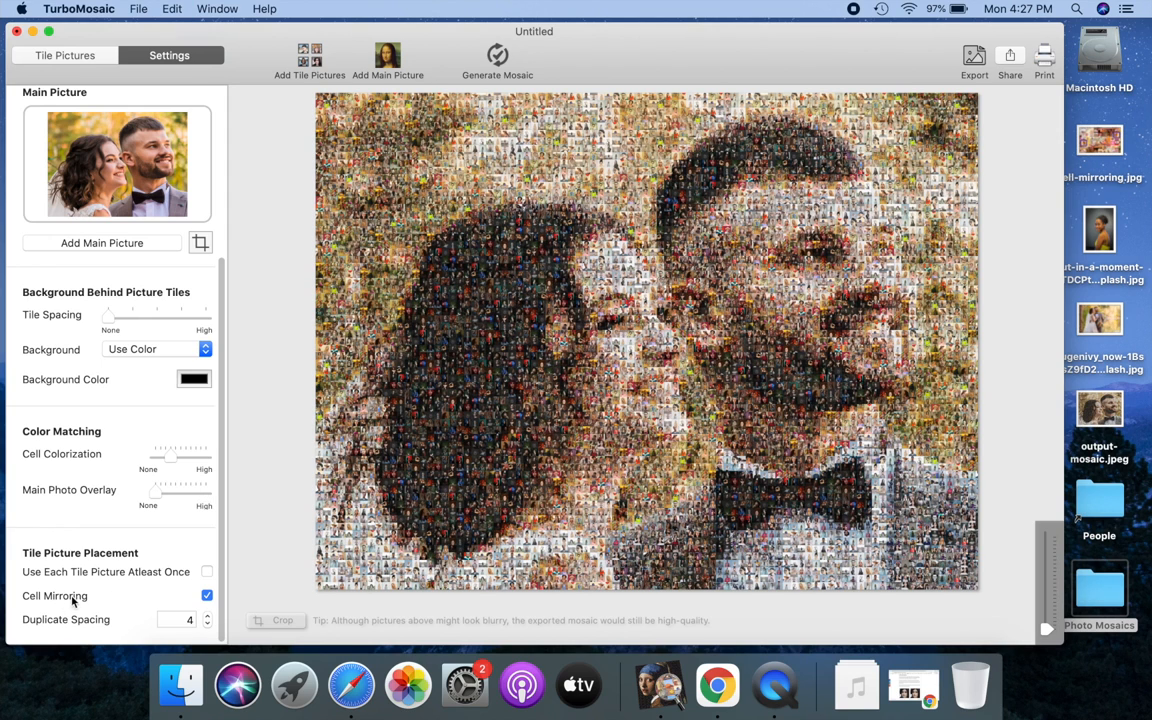
click(1099, 140)
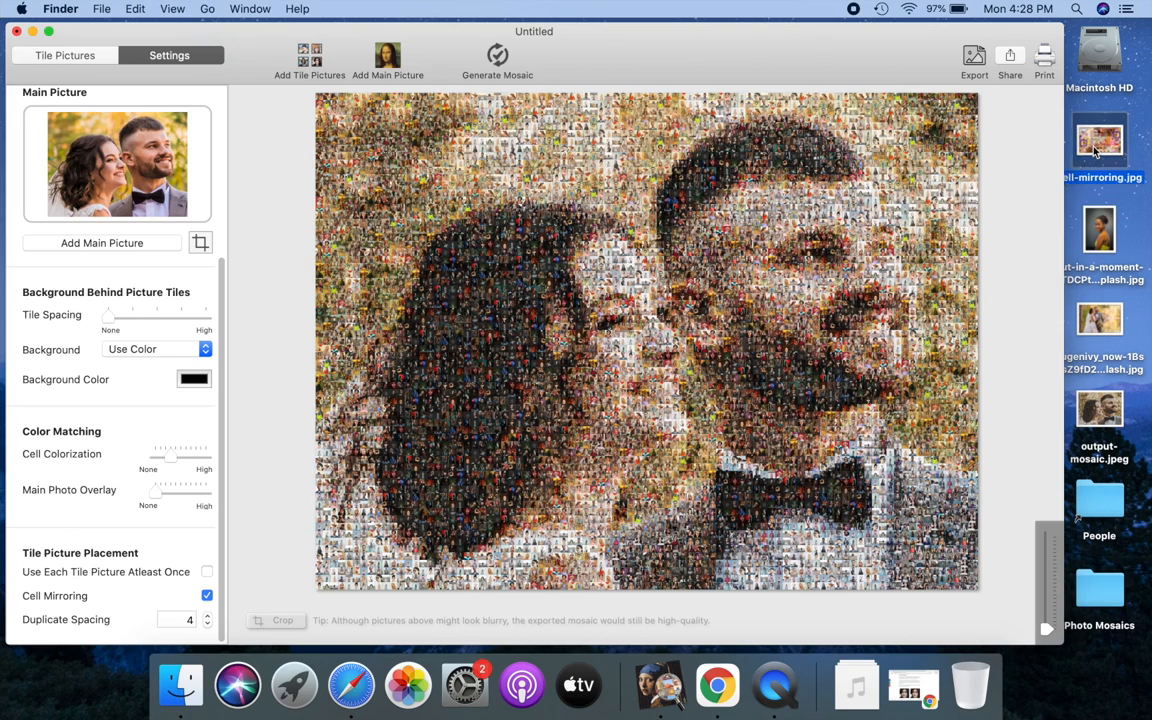
double_click(1099, 140)
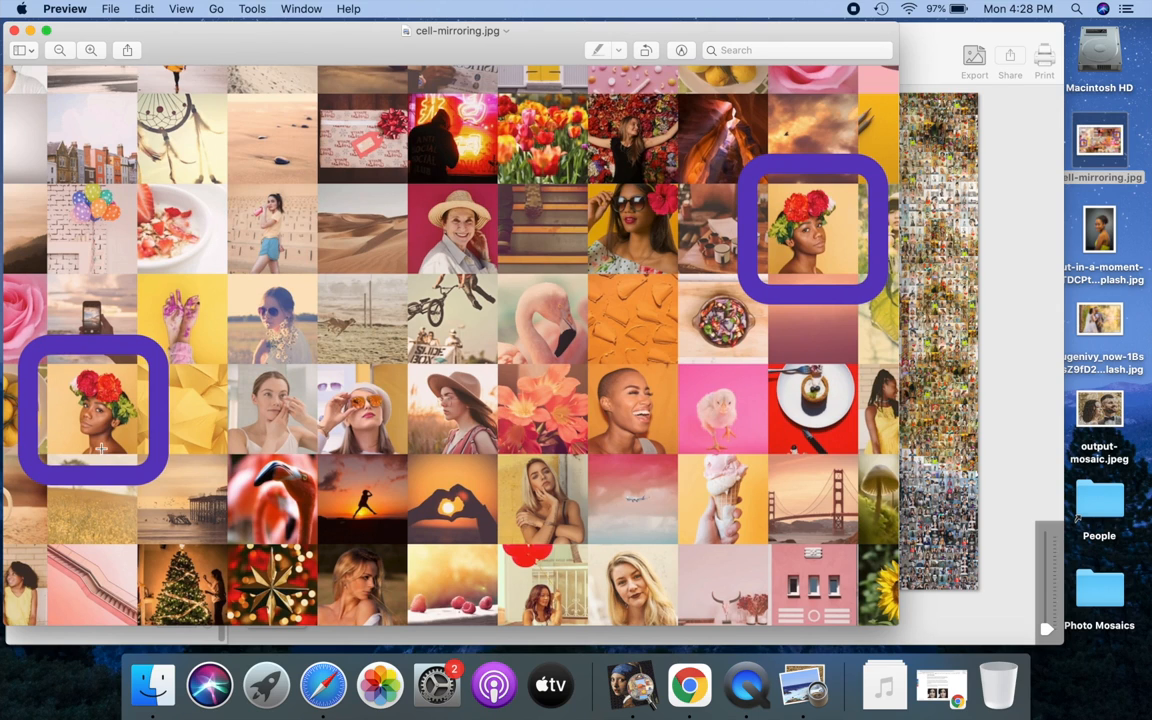
mouse_move(763, 264)
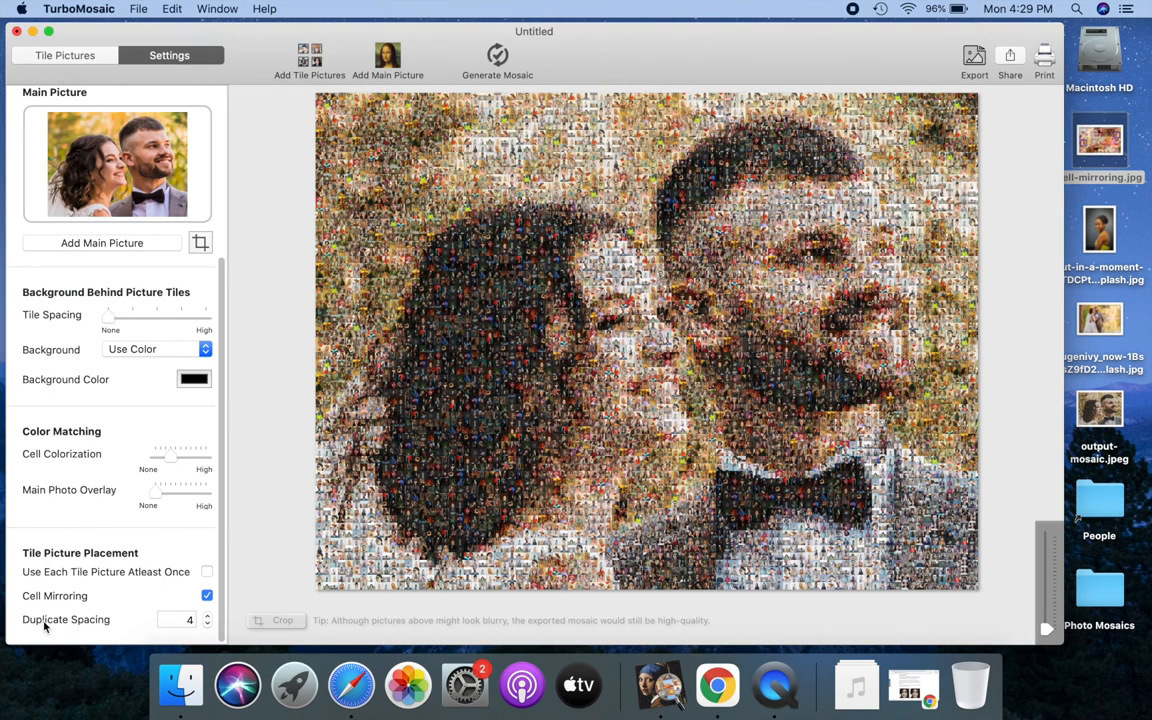
mouse_move(717, 684)
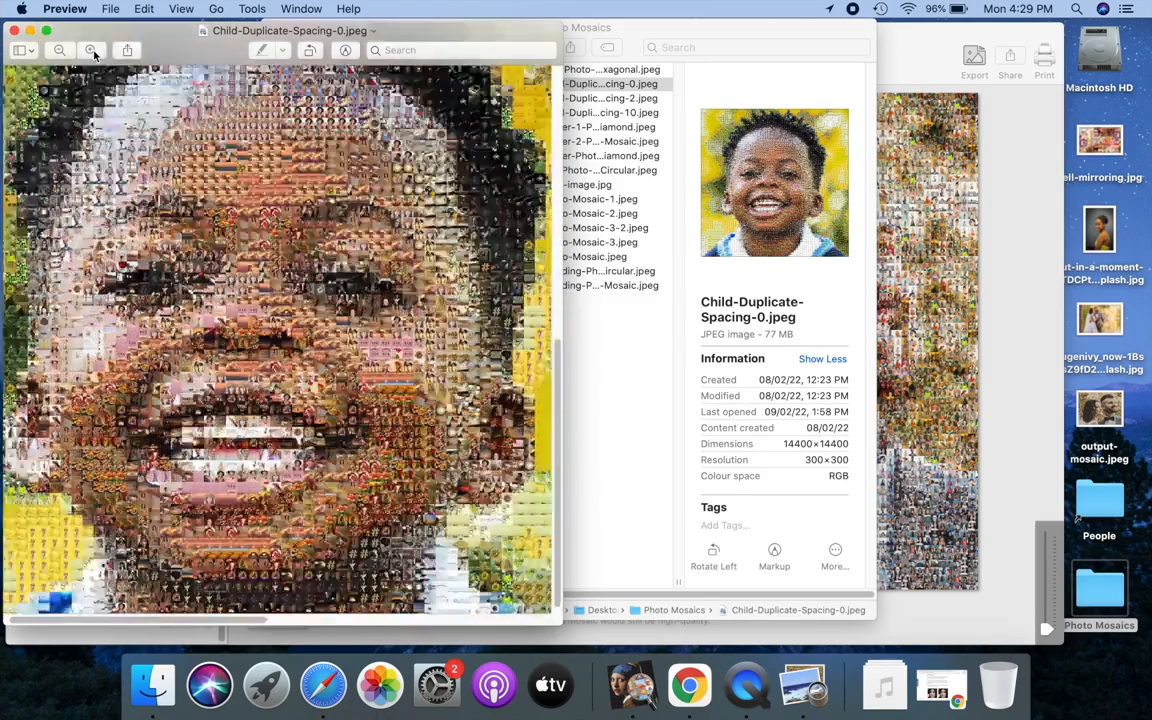
Zoom into the Child-Duplicate-Spacing-0 and Spacing-2 examples to compare tile repetition
click(91, 50)
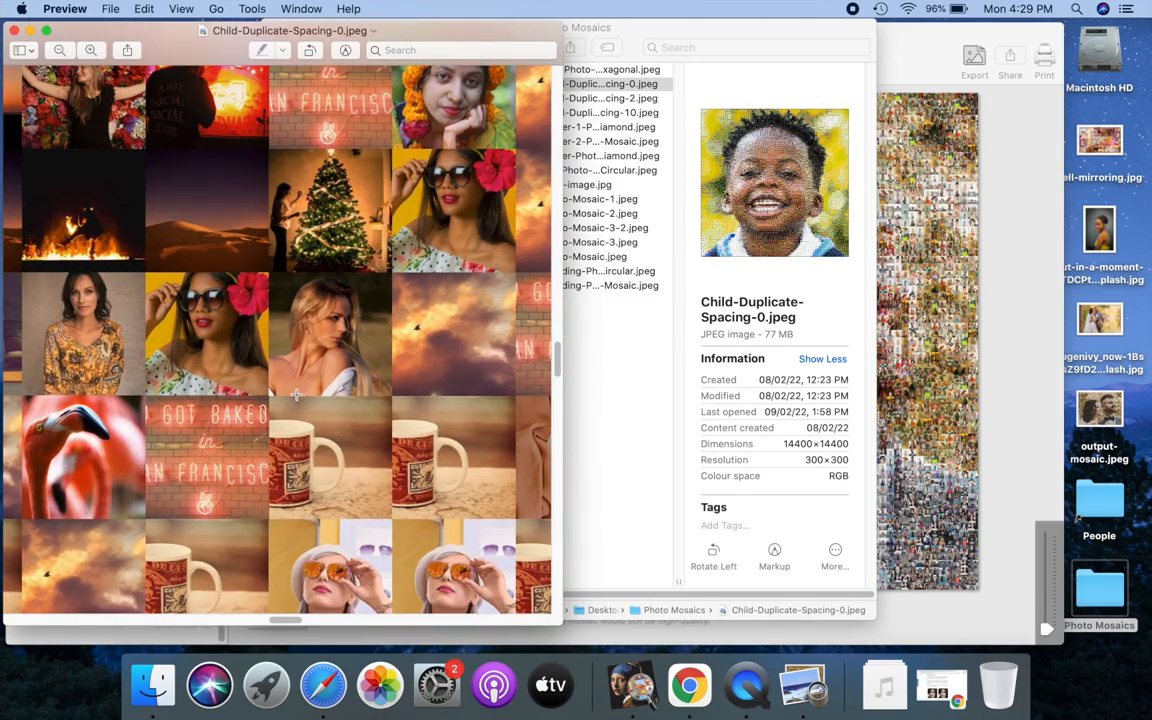
mouse_move(400, 396)
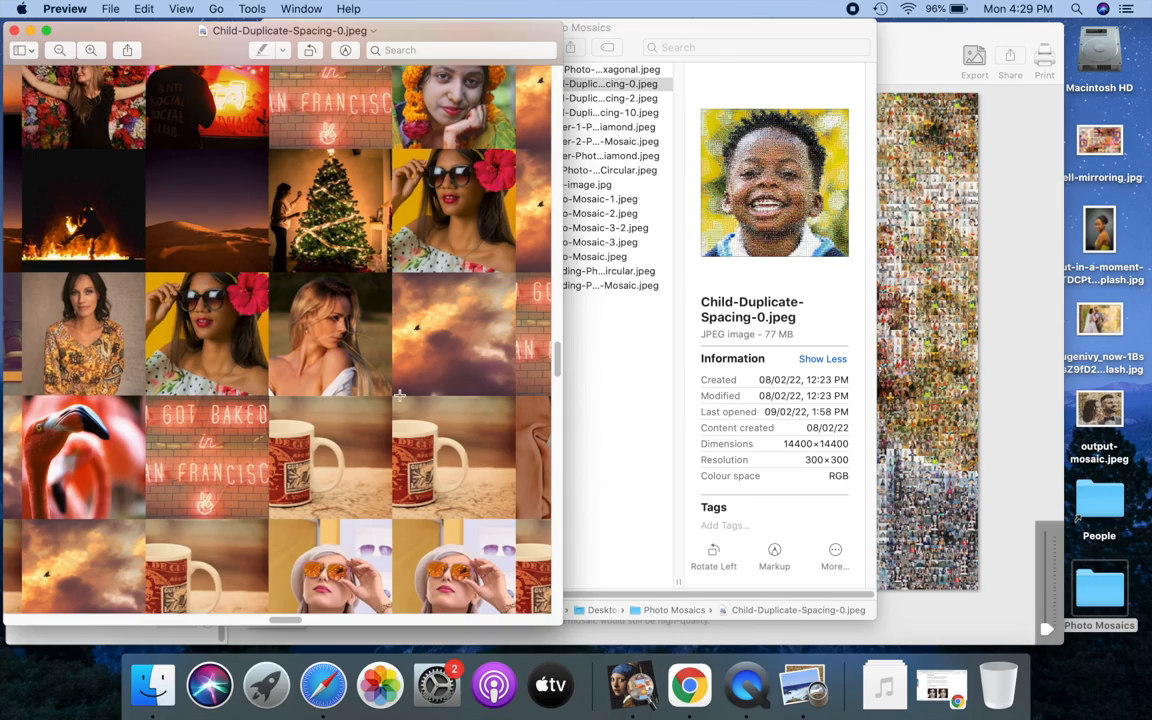
click(60, 50)
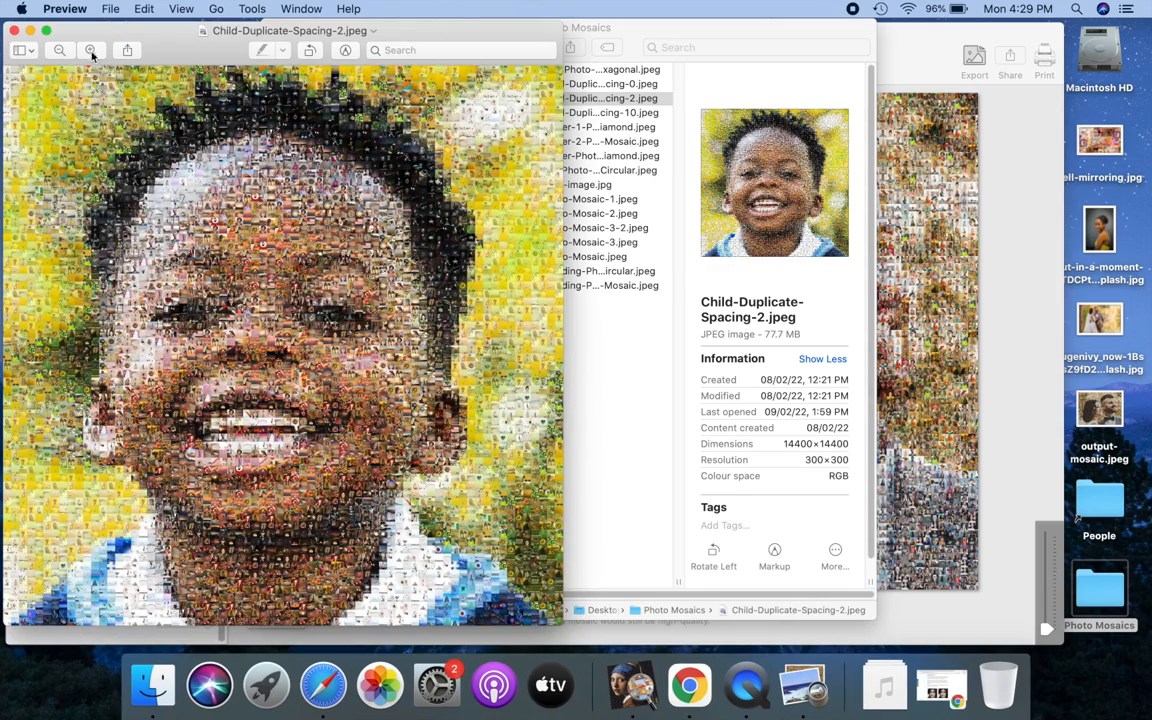
click(90, 50)
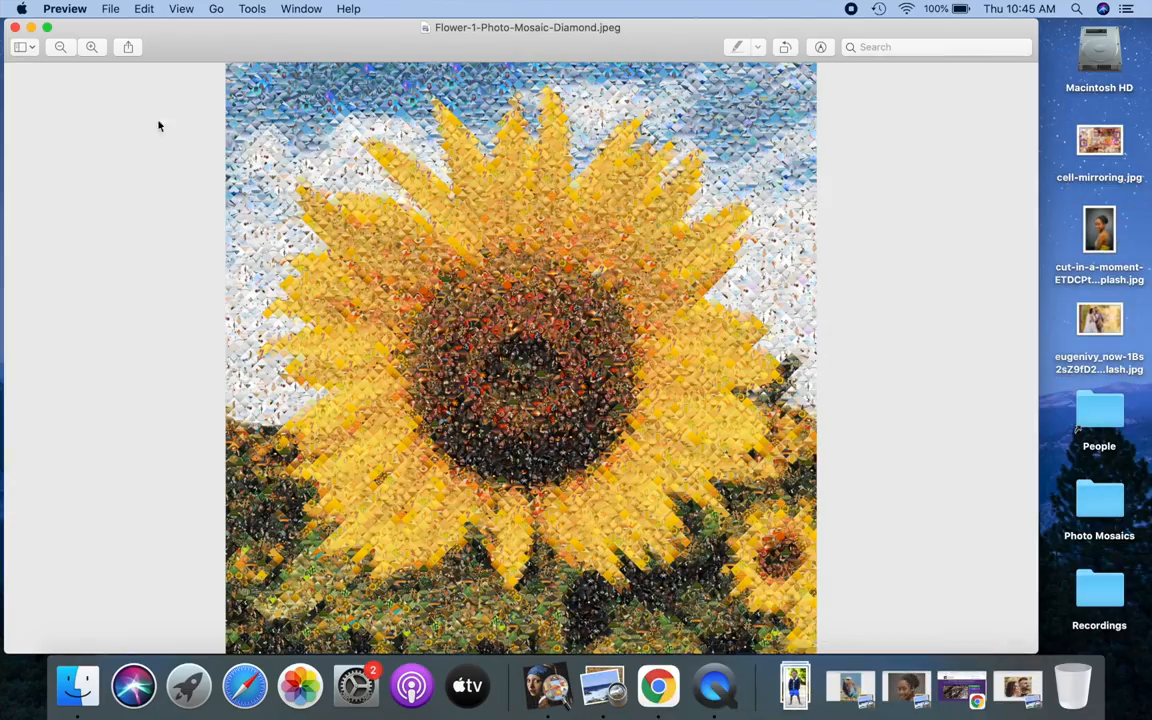
Zoom in and out on the diamond sunflower and circular girl example mosaics
click(92, 47)
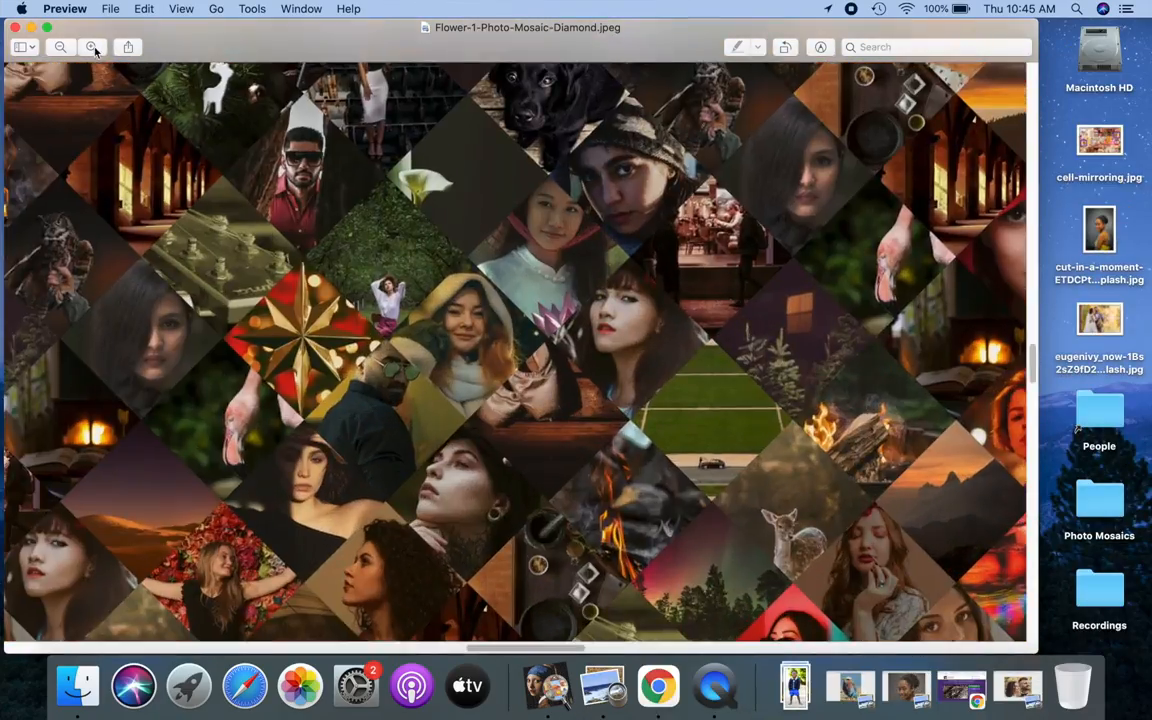
click(60, 47)
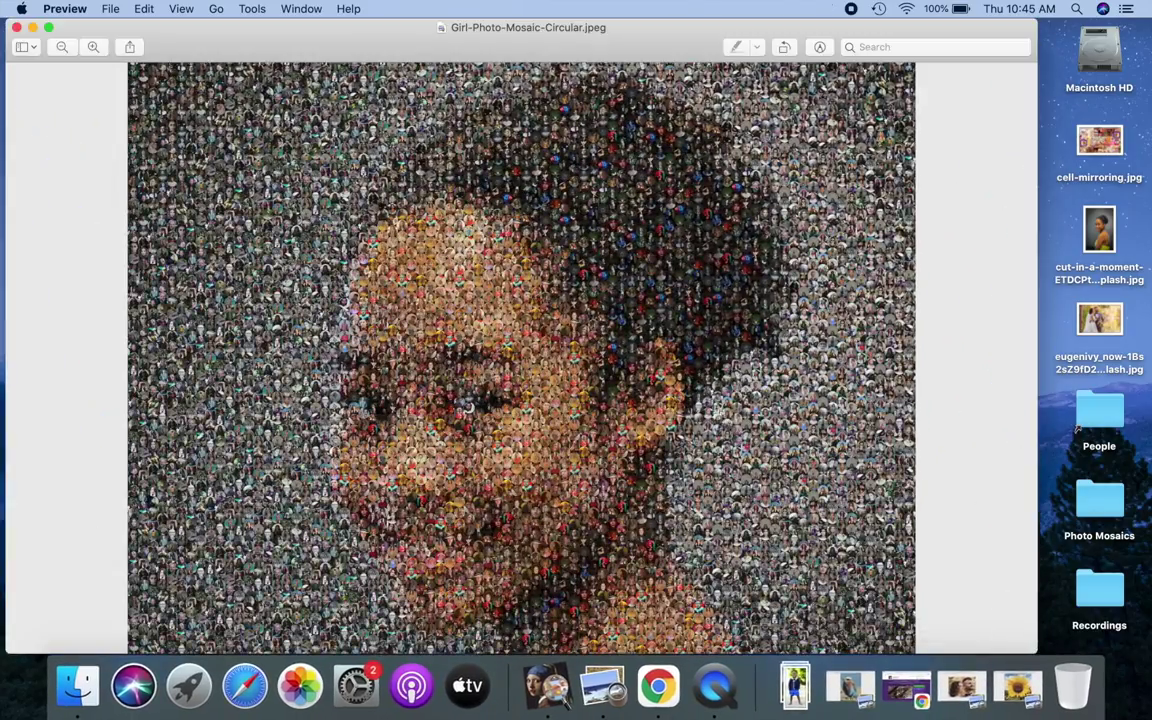
click(93, 47)
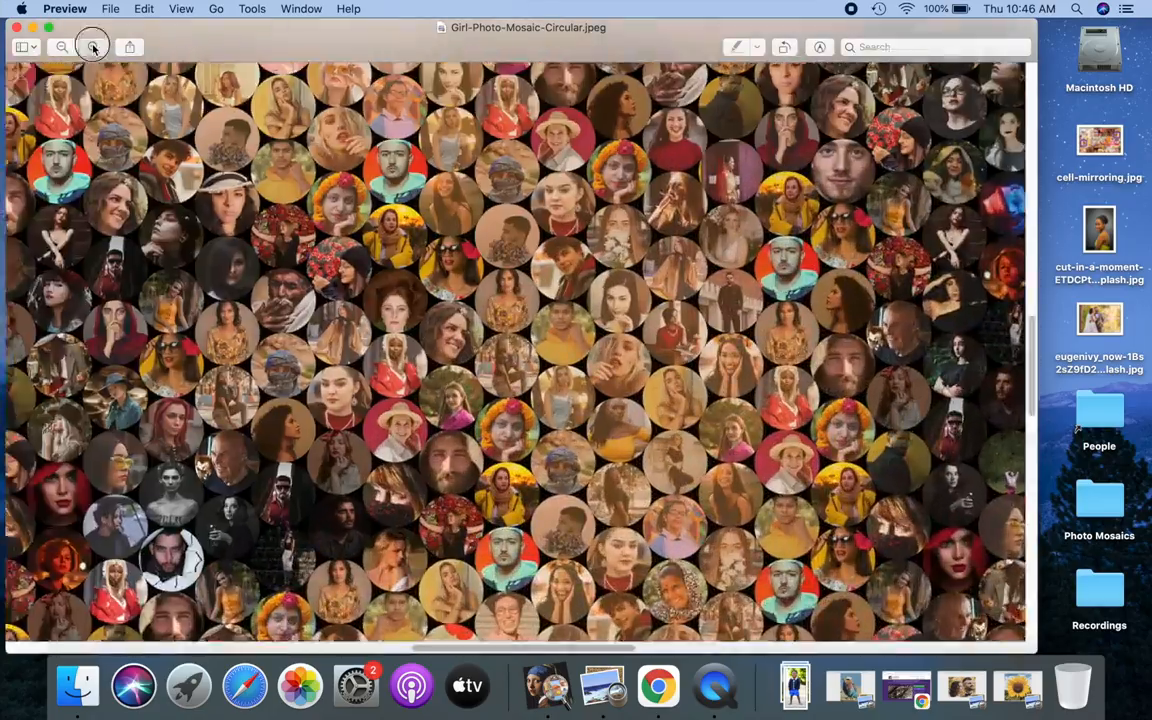
click(93, 47)
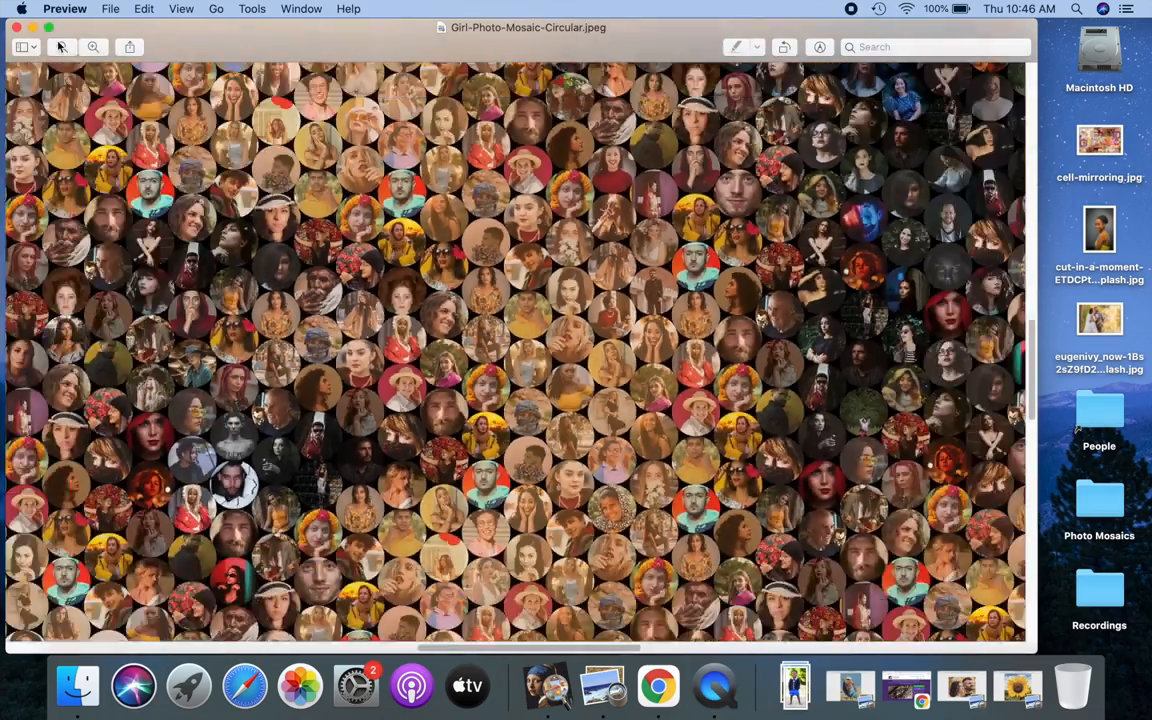
click(17, 27)
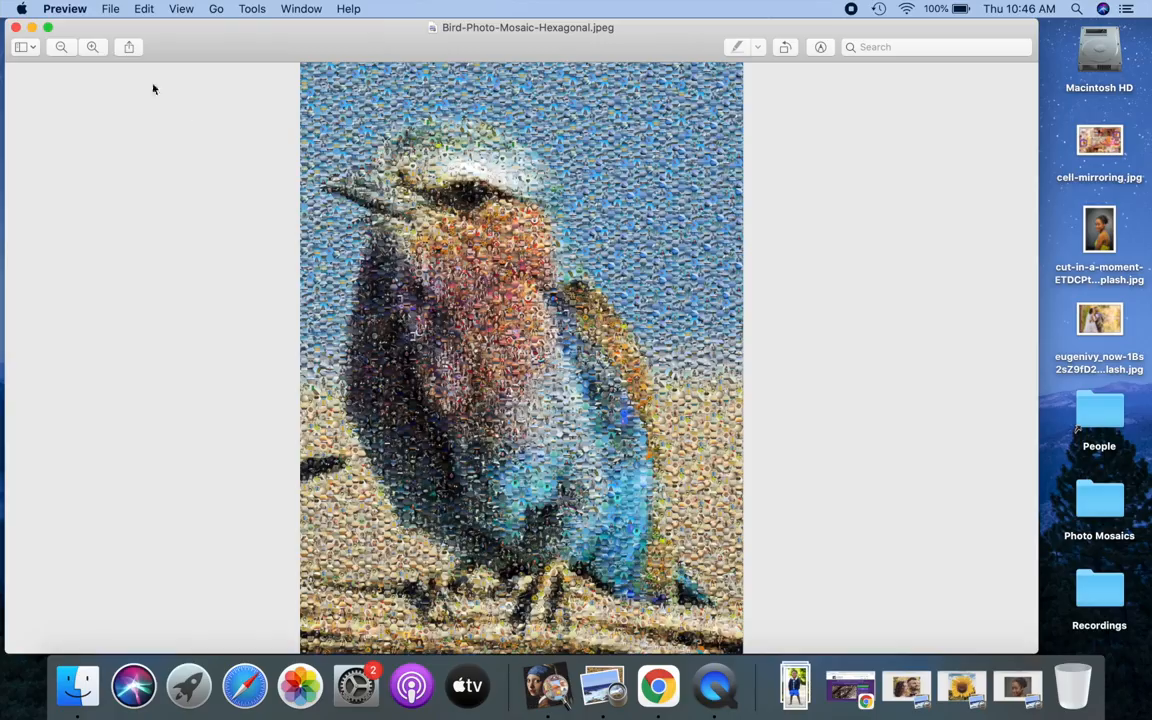
Zoom into the hexagonal bird example mosaic's tiles, then back out
click(92, 47)
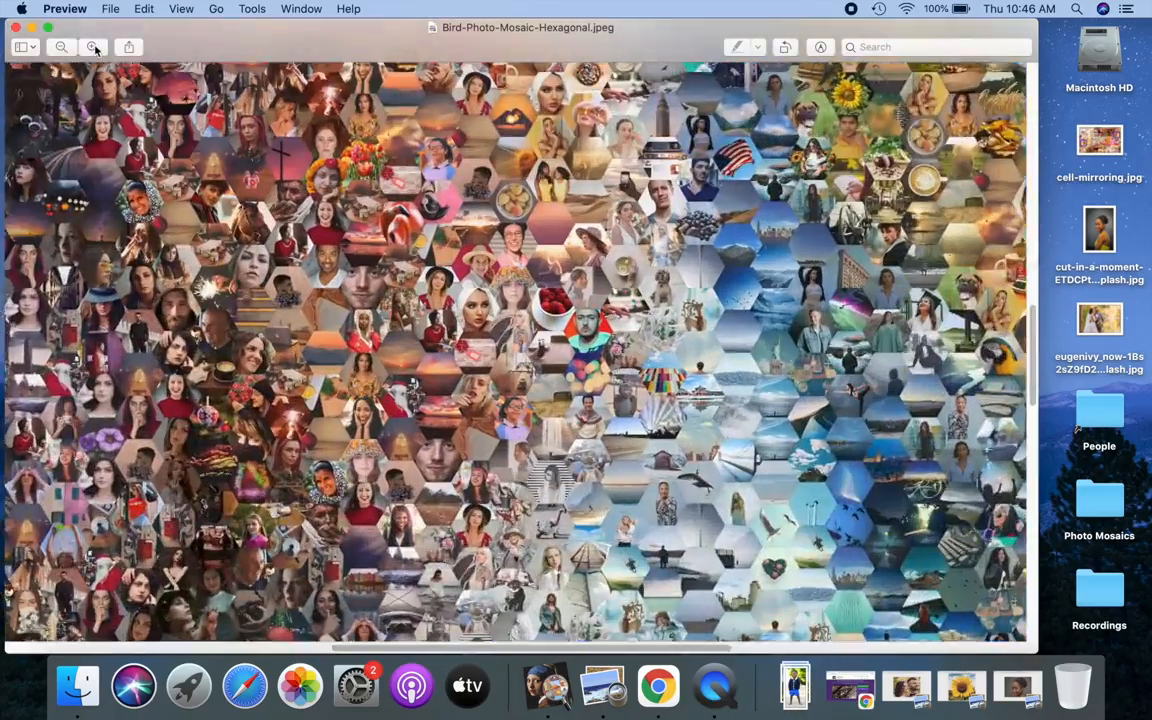
click(92, 47)
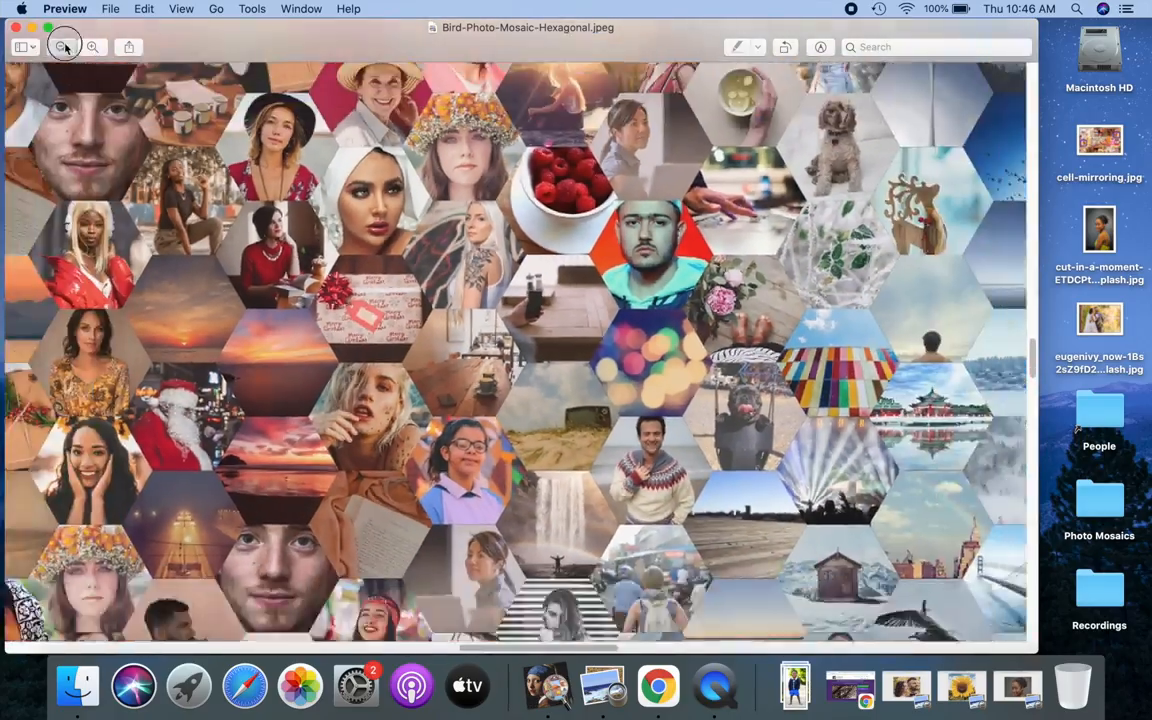
click(63, 47)
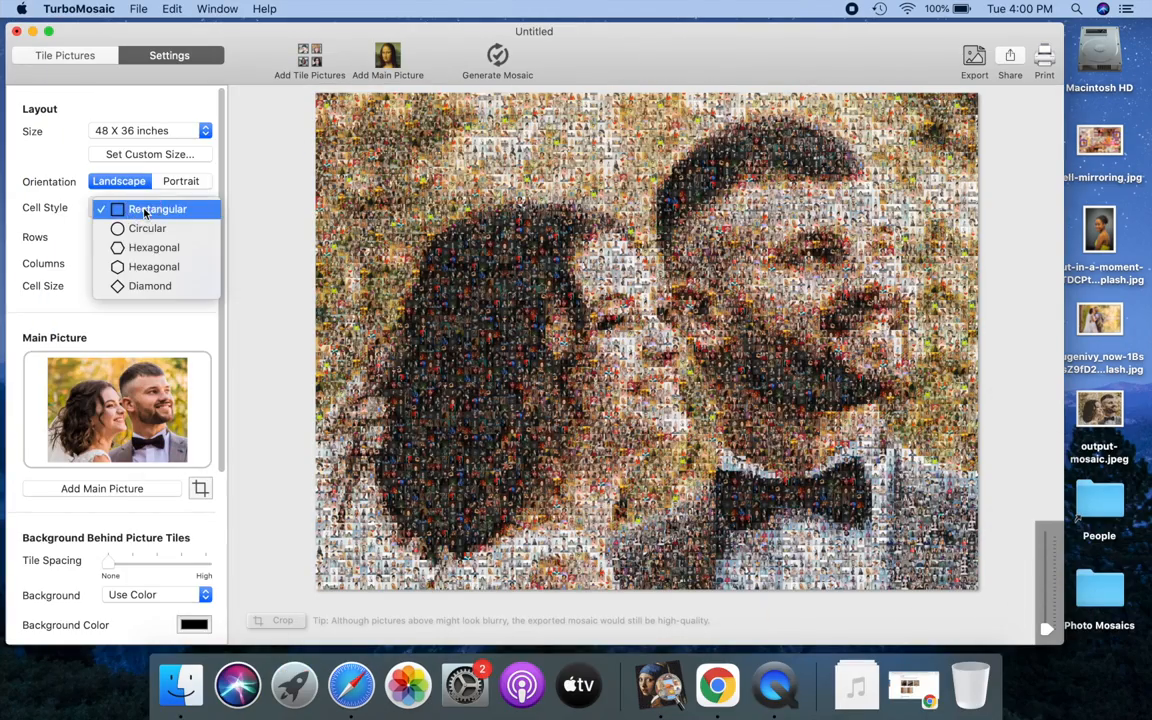
Set Cell Style to Diamond and regenerate the couple mosaic with 5,400 cells
click(157, 208)
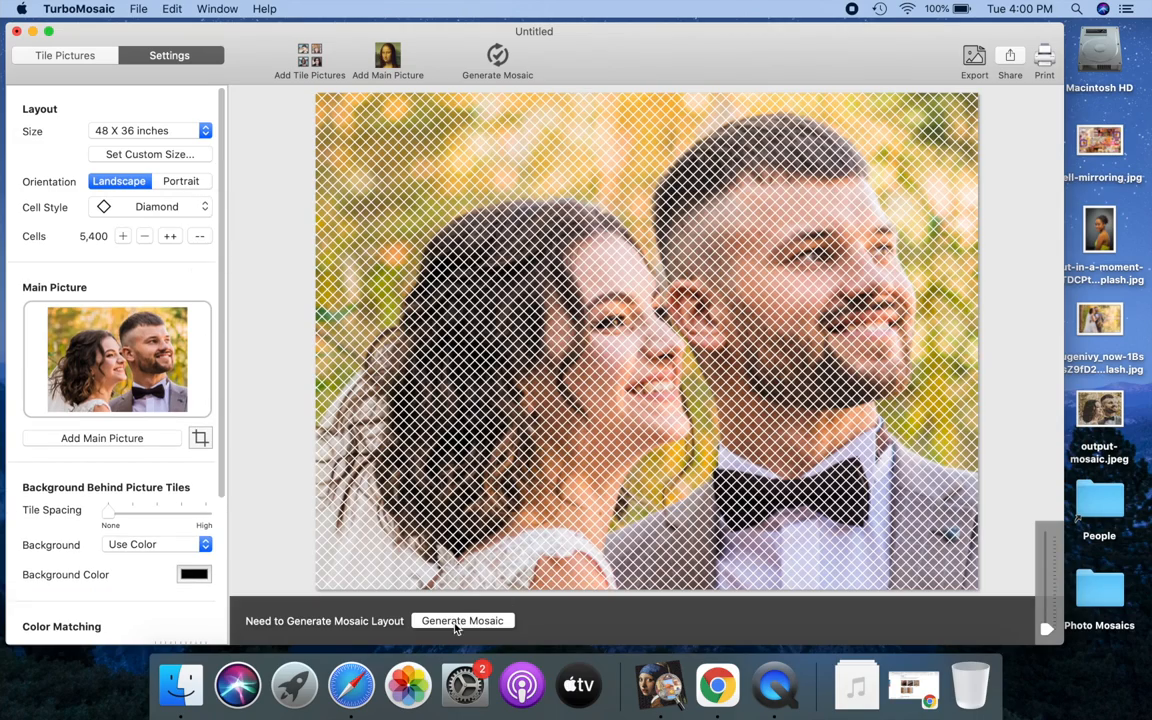
click(462, 620)
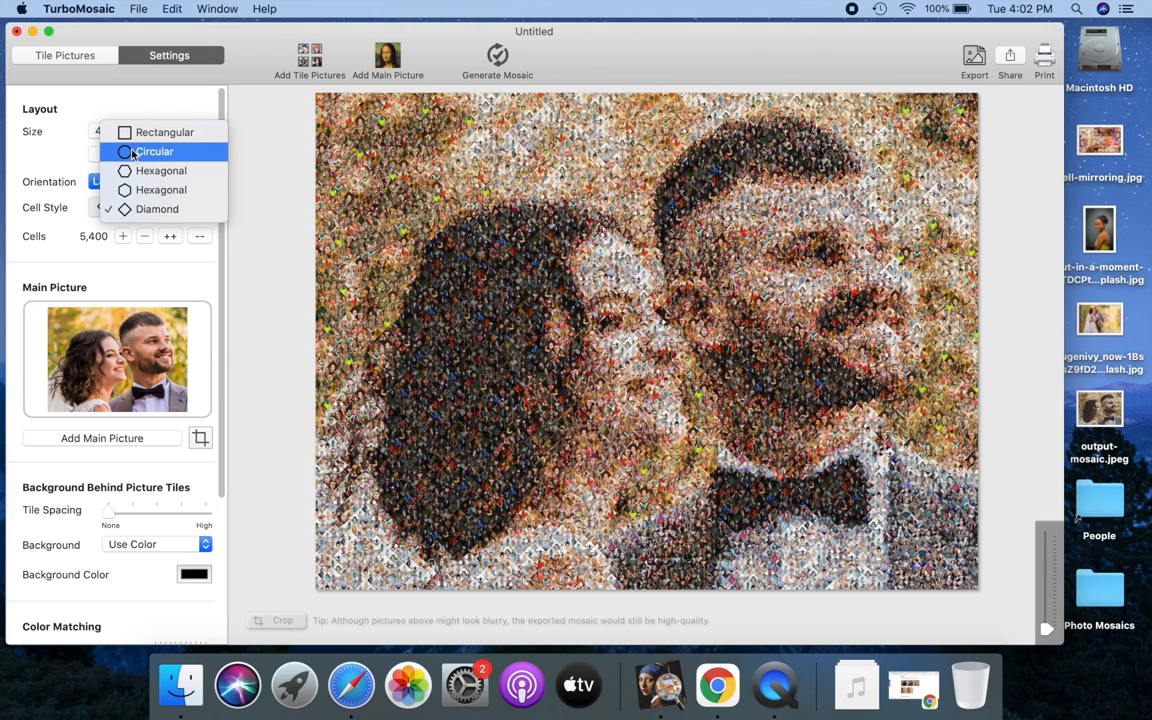
Regenerate the couple mosaic with circular cells (5,428), then set Cell Style to Hexagonal
click(155, 151)
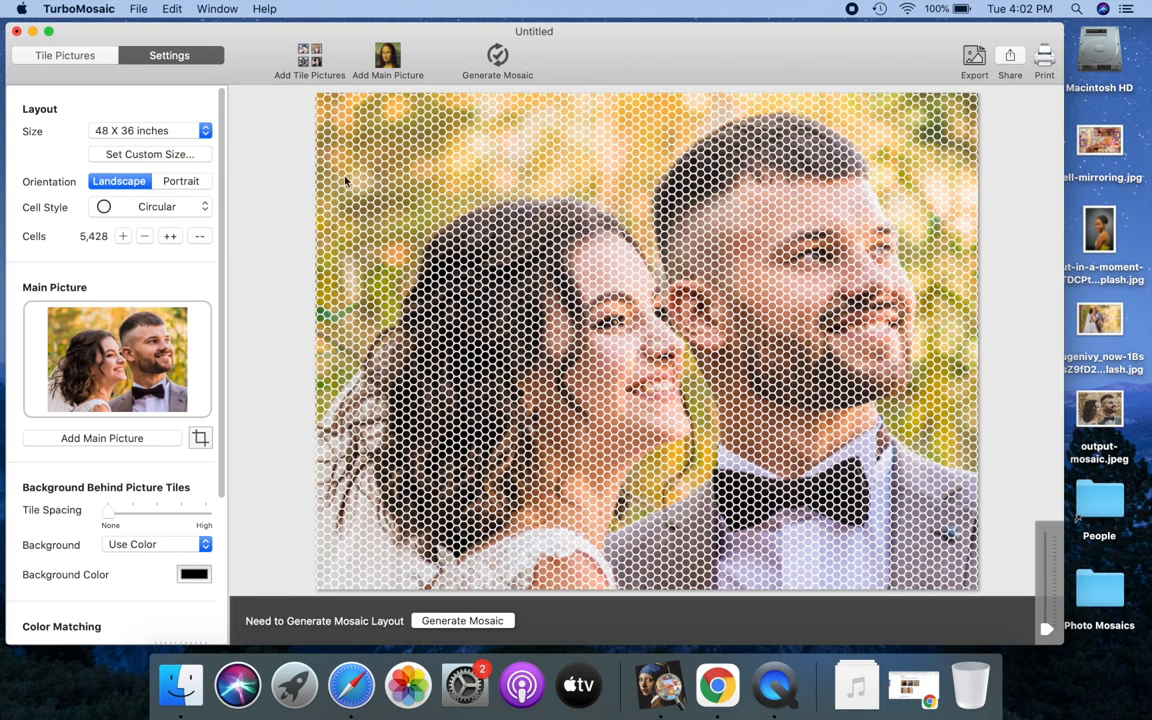
click(462, 620)
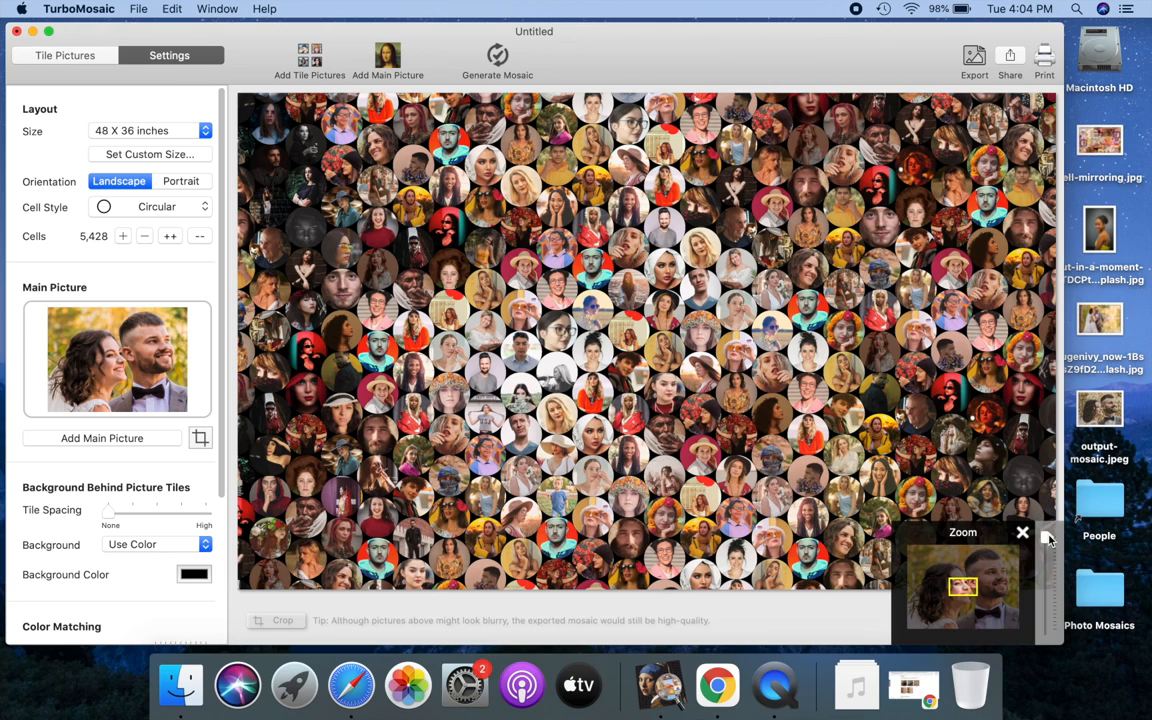
click(1022, 532)
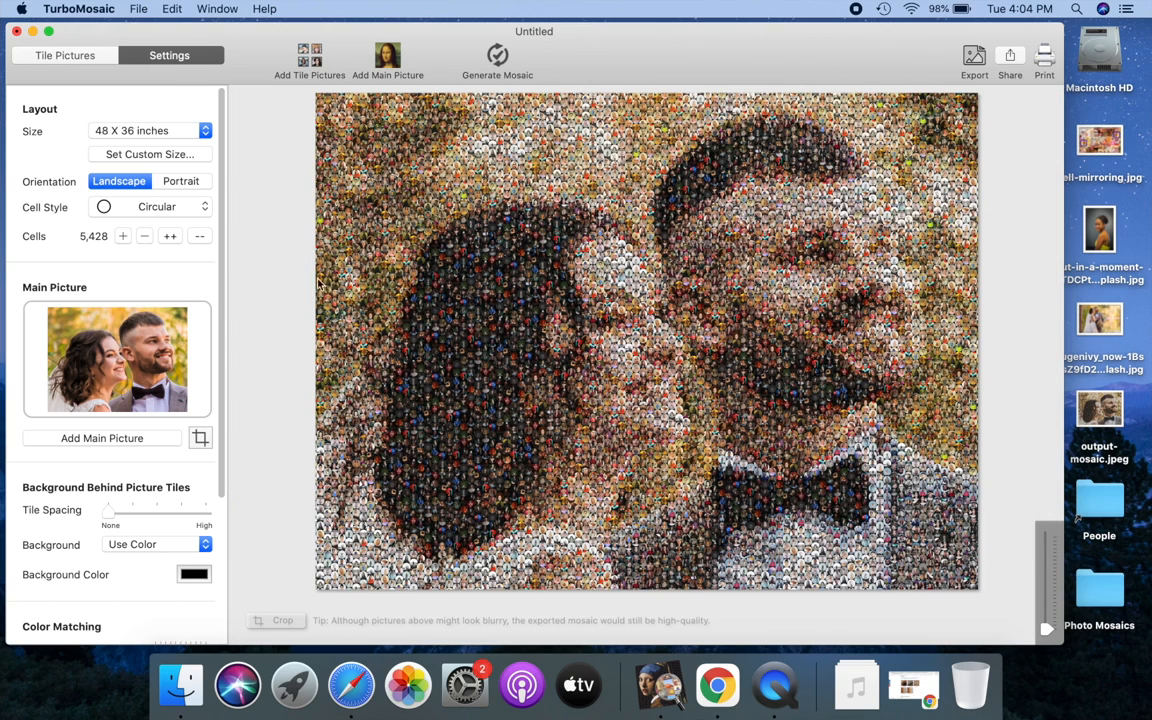
click(150, 206)
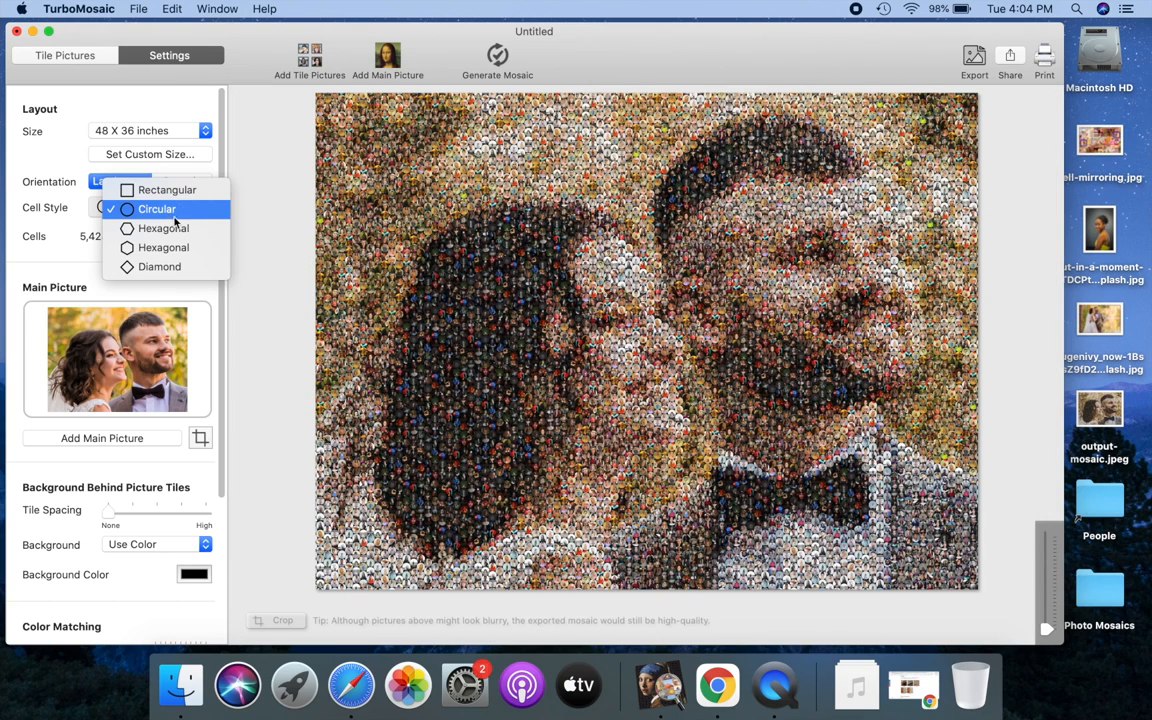
mouse_move(162, 228)
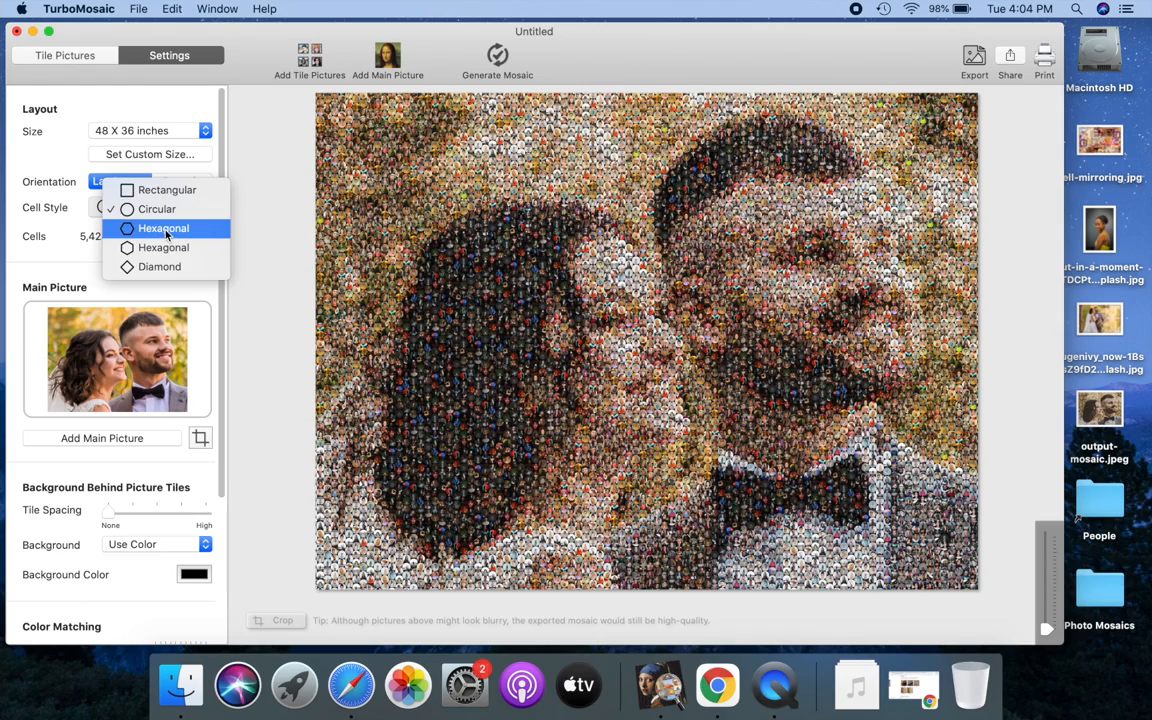
click(163, 228)
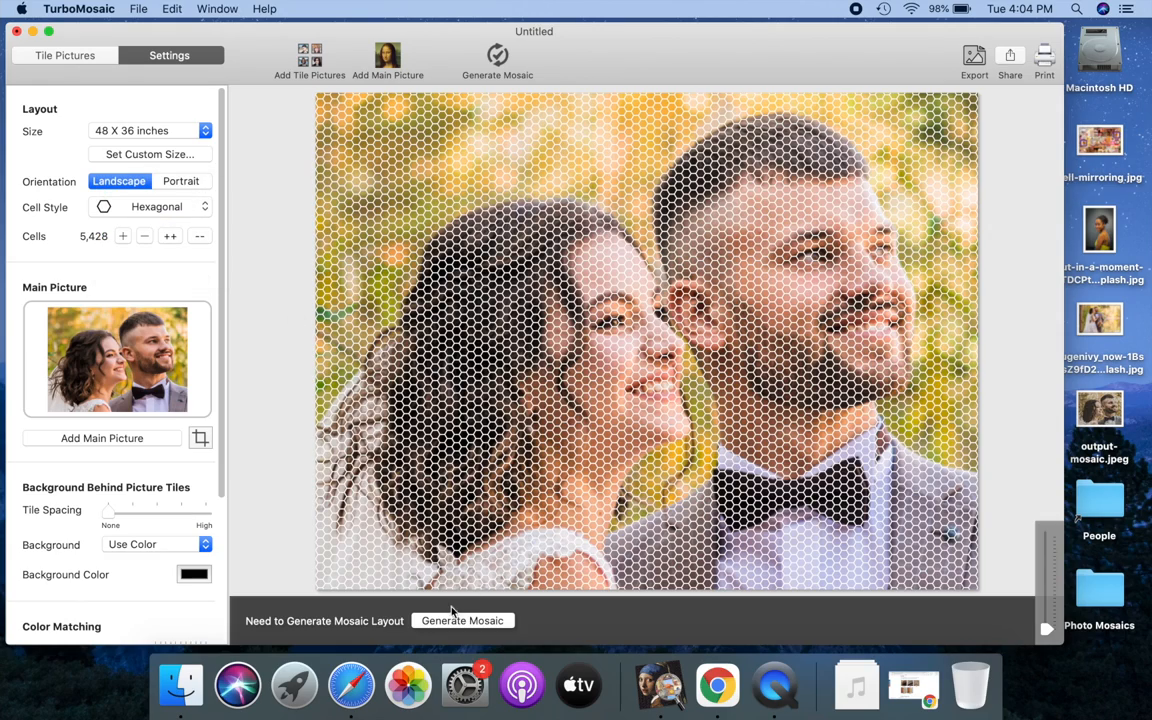